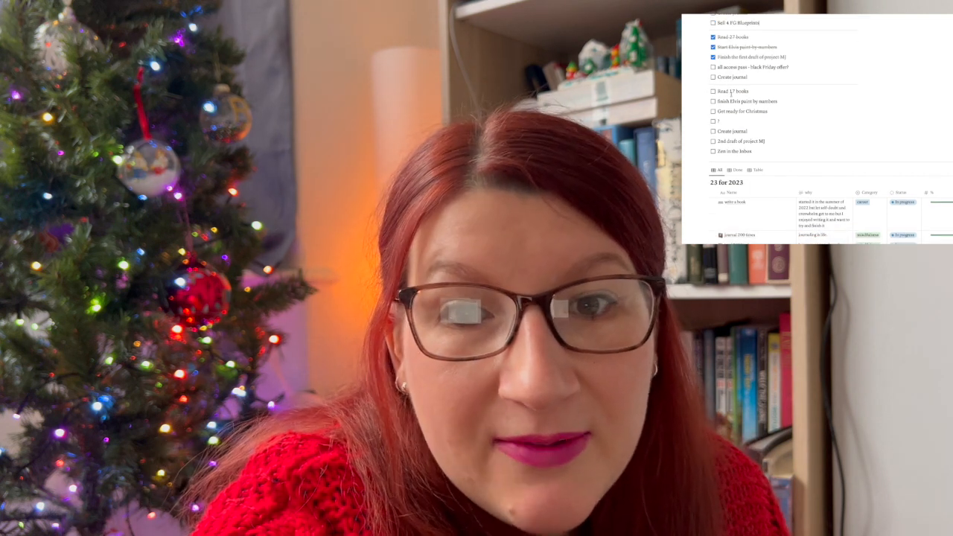
# - Scroll through the 23 for 2023 goals and open the 'journal 200 times' row in side peek
pyautogui.scroll(-3)
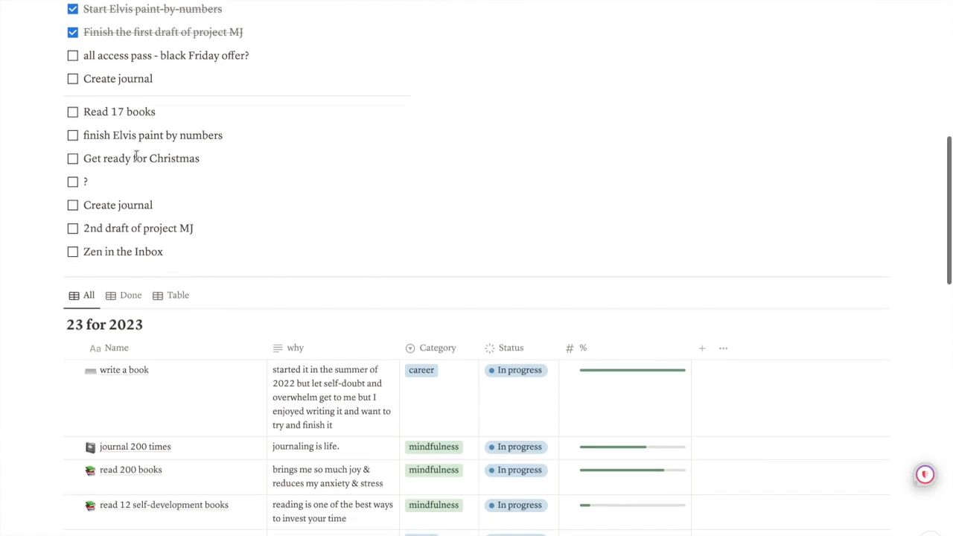
pyautogui.scroll(-3)
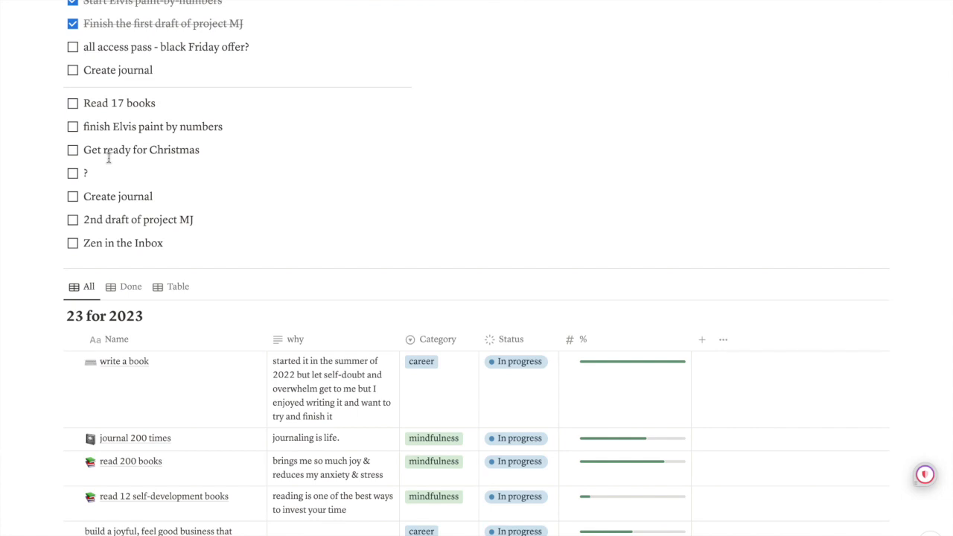
pyautogui.moveTo(212, 152)
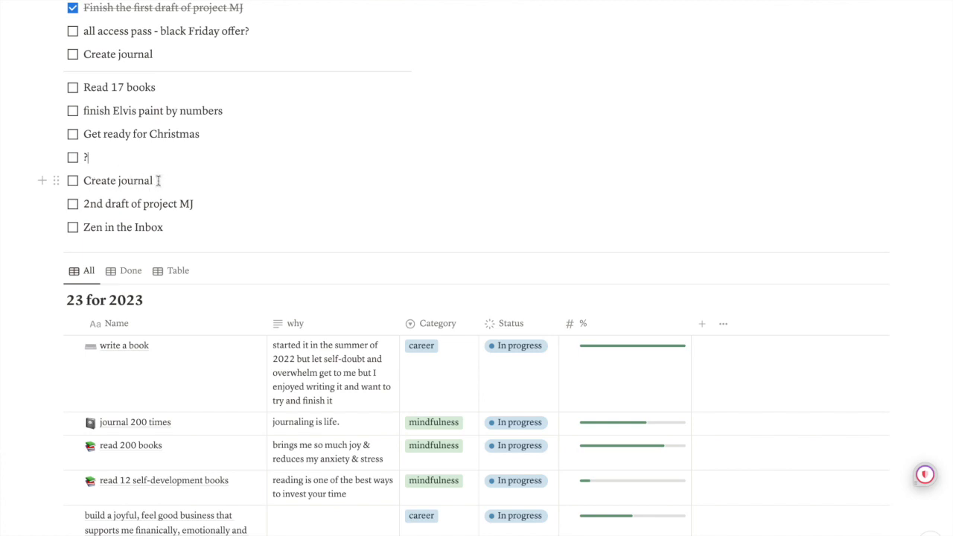
pyautogui.write('?')
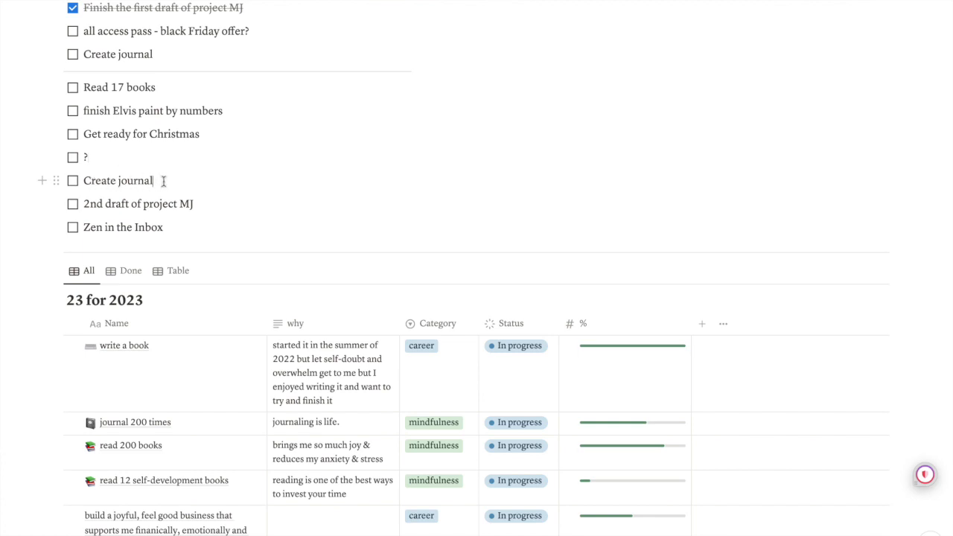
pyautogui.scroll(3)
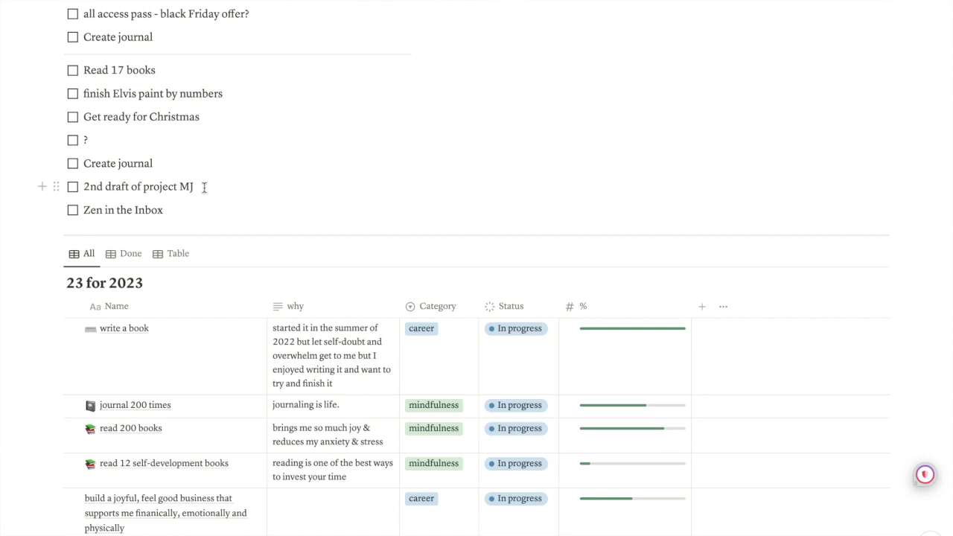
pyautogui.scroll(-3)
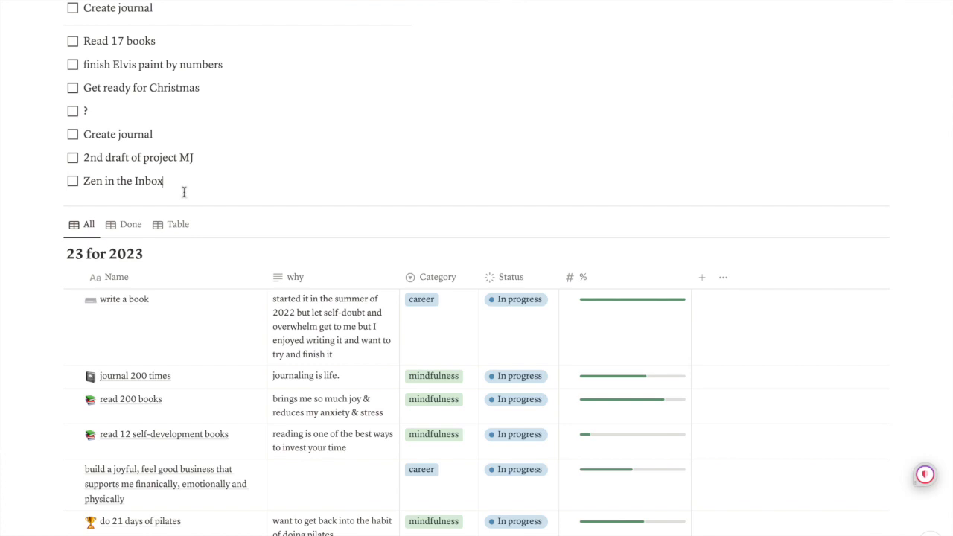
pyautogui.scroll(3)
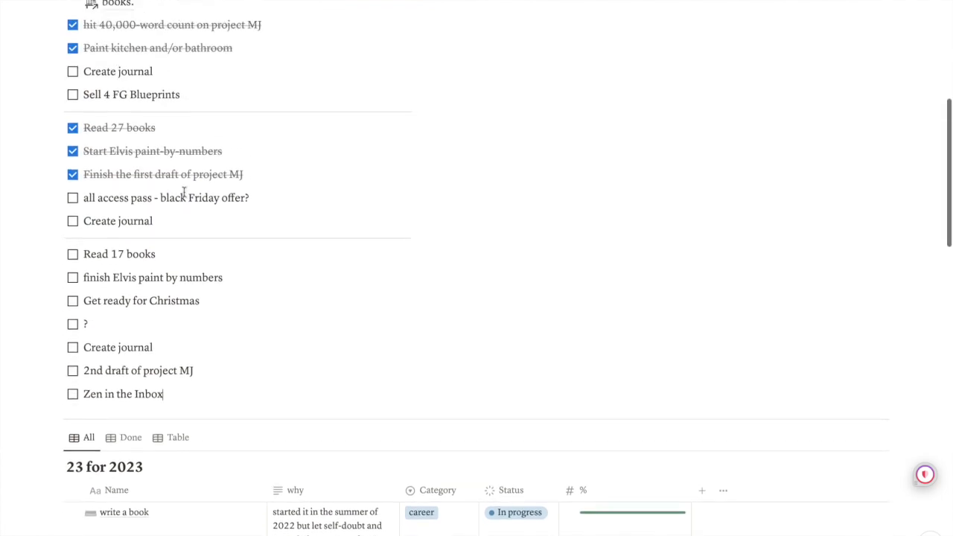
pyautogui.scroll(3)
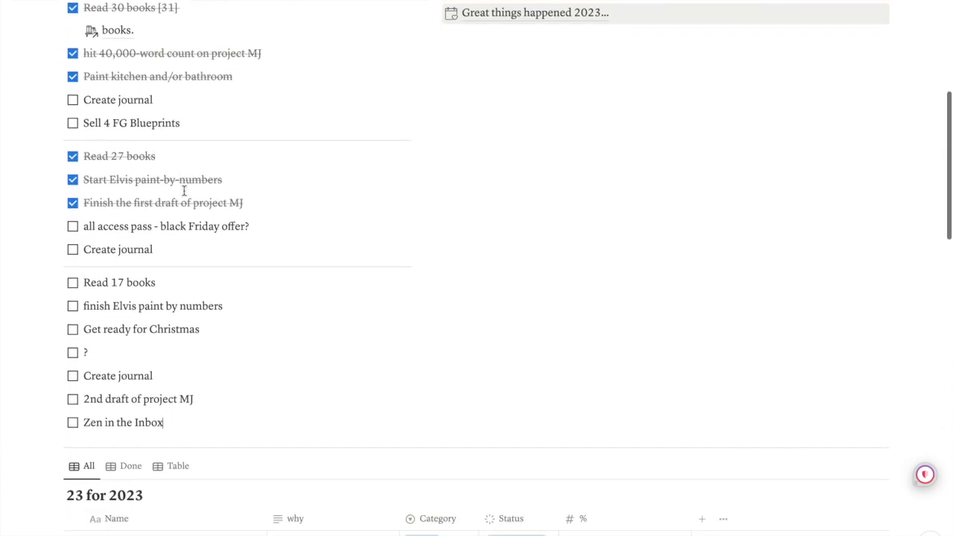
pyautogui.scroll(-3)
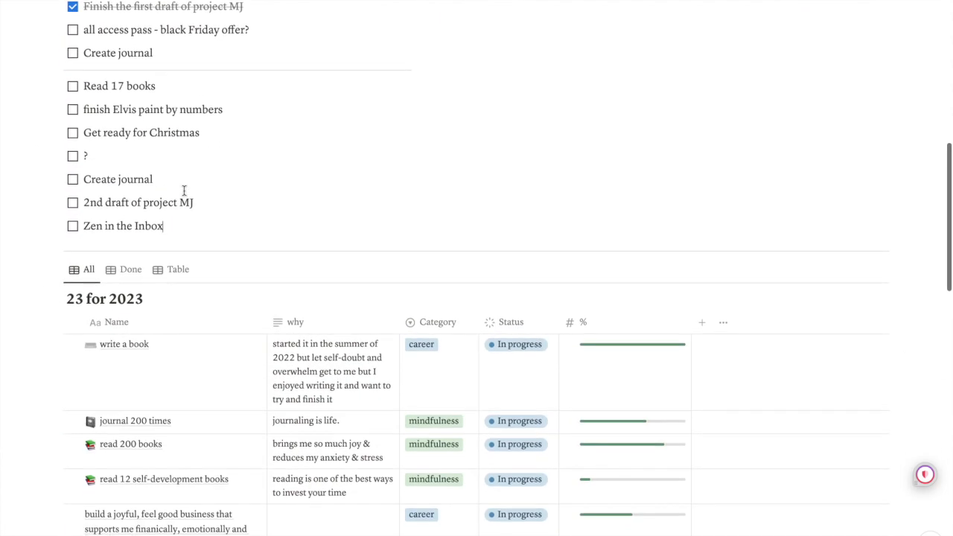
pyautogui.scroll(-3)
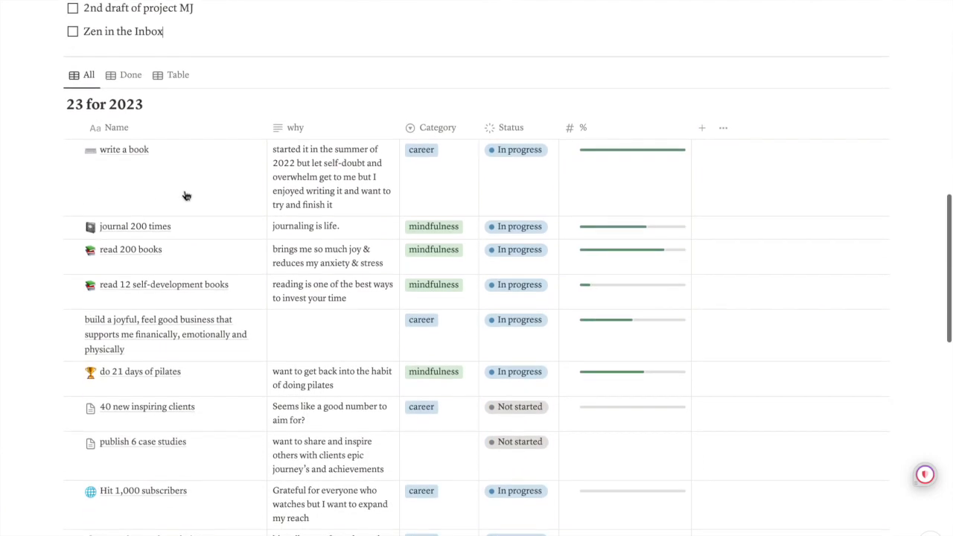
pyautogui.scroll(-3)
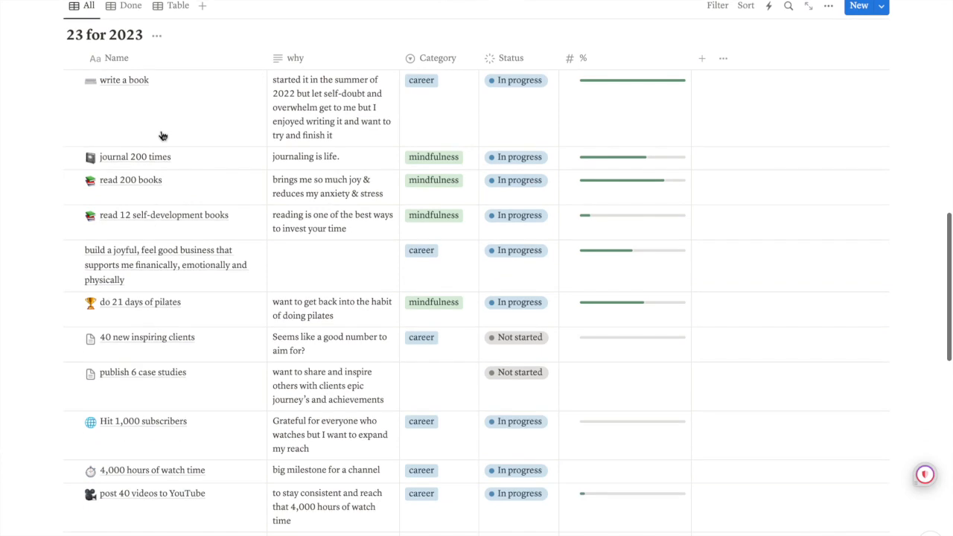
pyautogui.moveTo(265, 116)
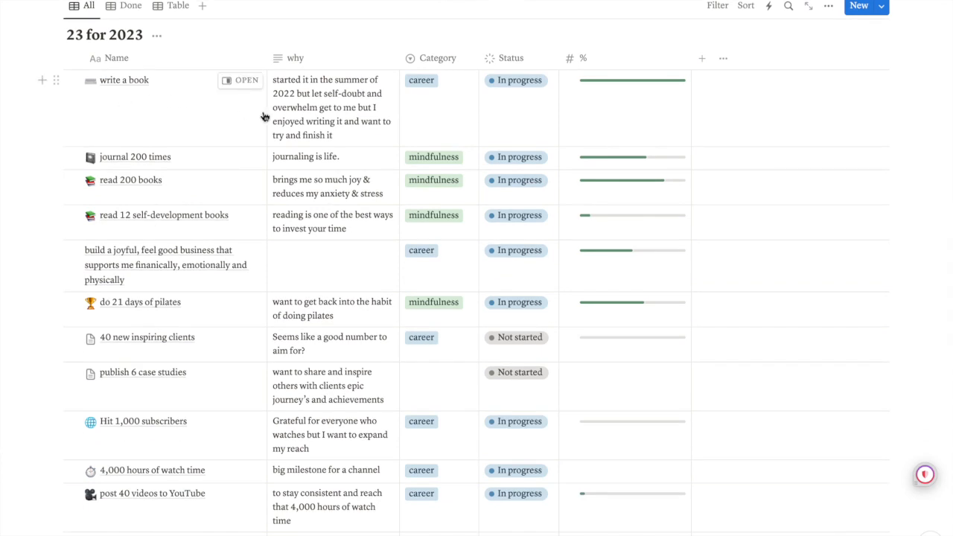
pyautogui.moveTo(319, 131)
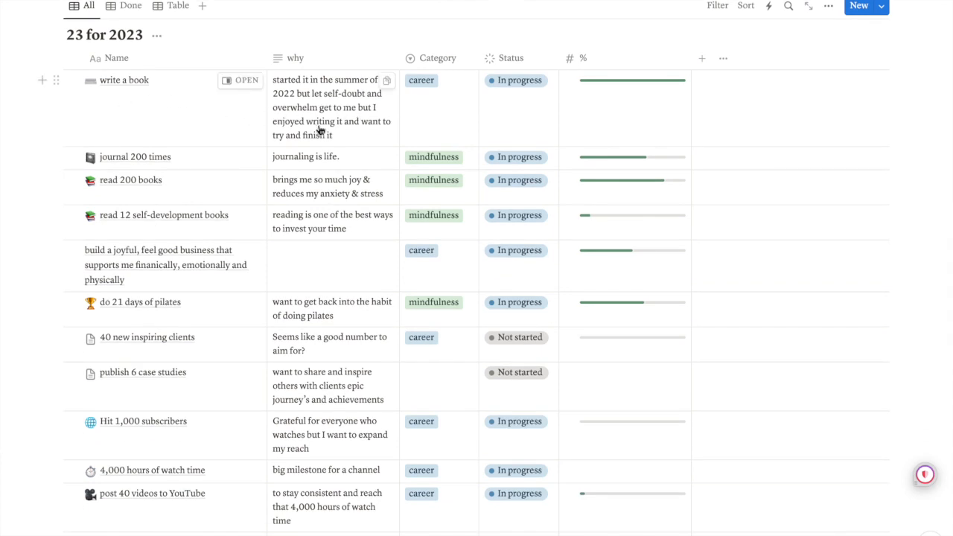
pyautogui.moveTo(390, 112)
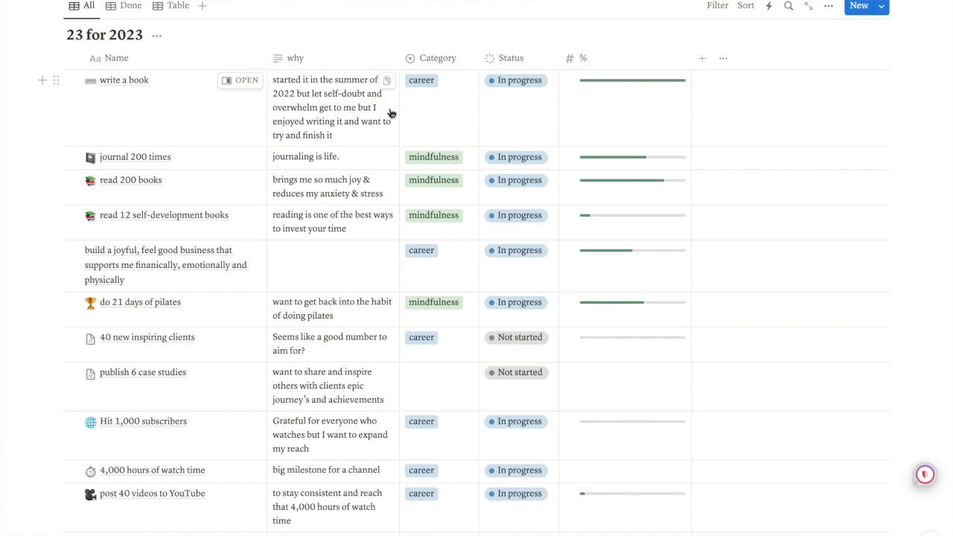
pyautogui.moveTo(239, 130)
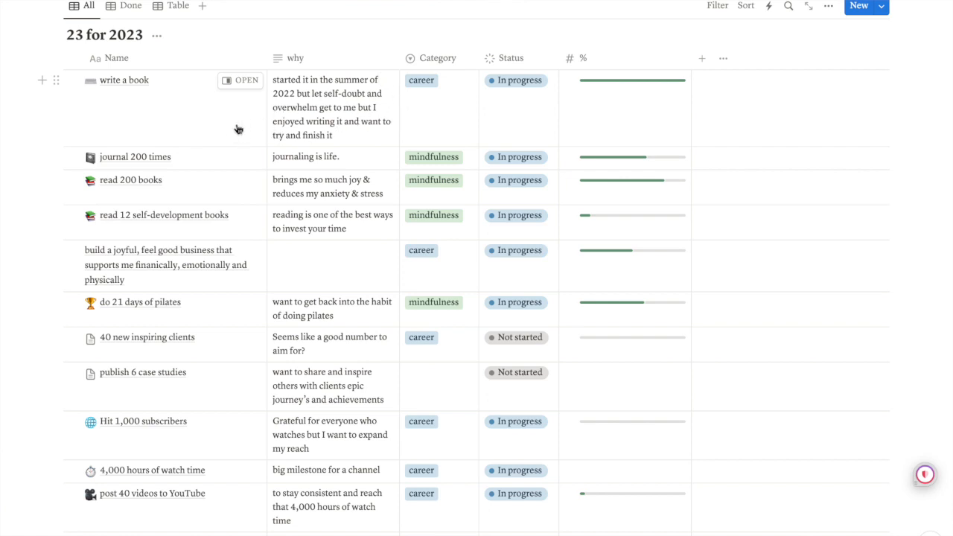
pyautogui.moveTo(291, 122)
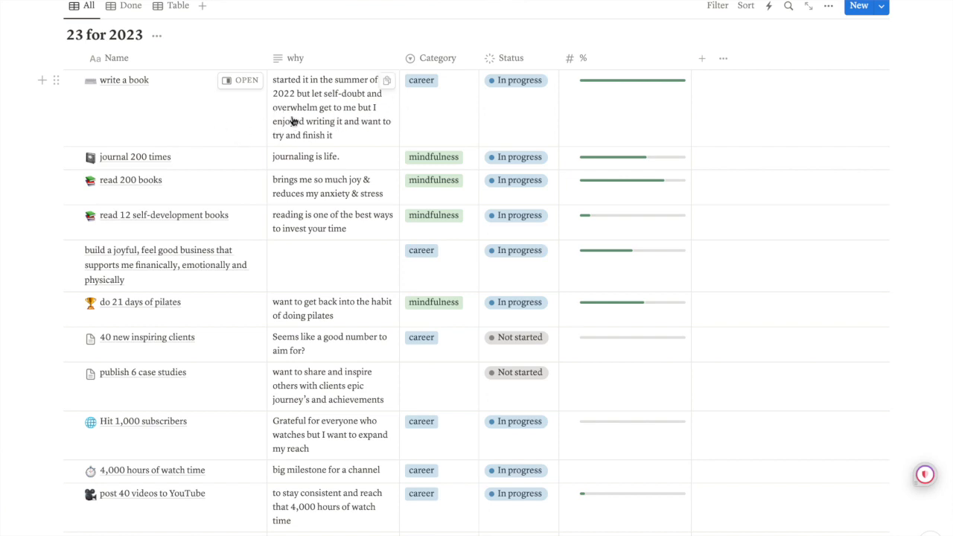
pyautogui.moveTo(369, 116)
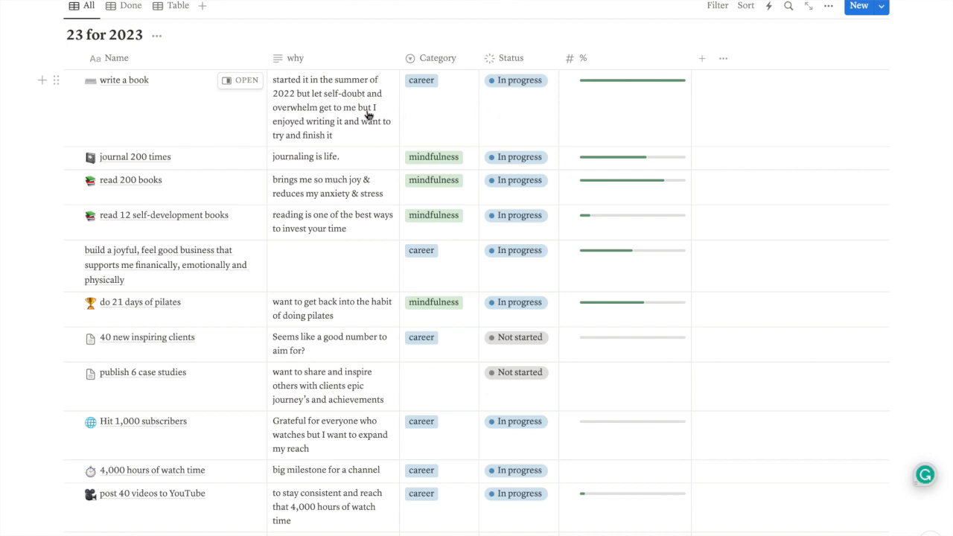
pyautogui.moveTo(494, 111)
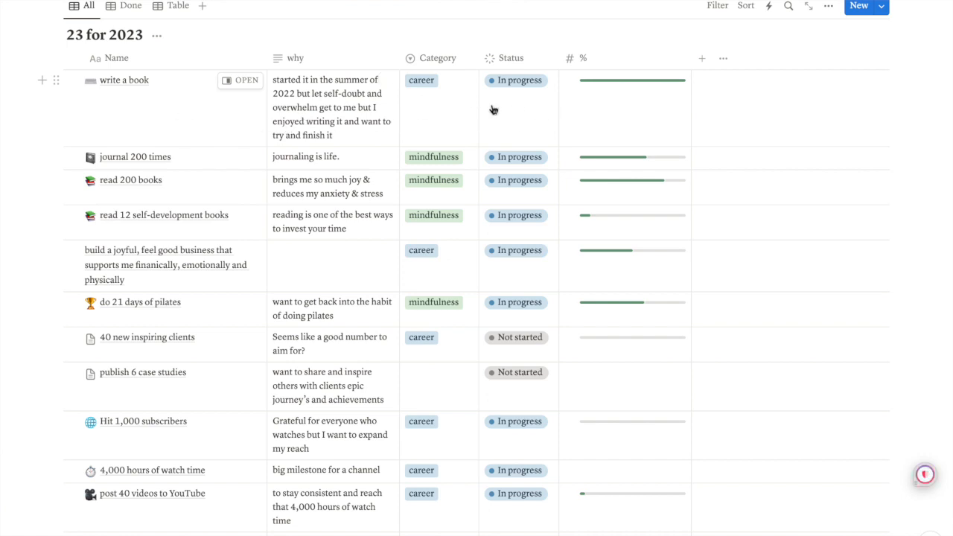
pyautogui.moveTo(226, 113)
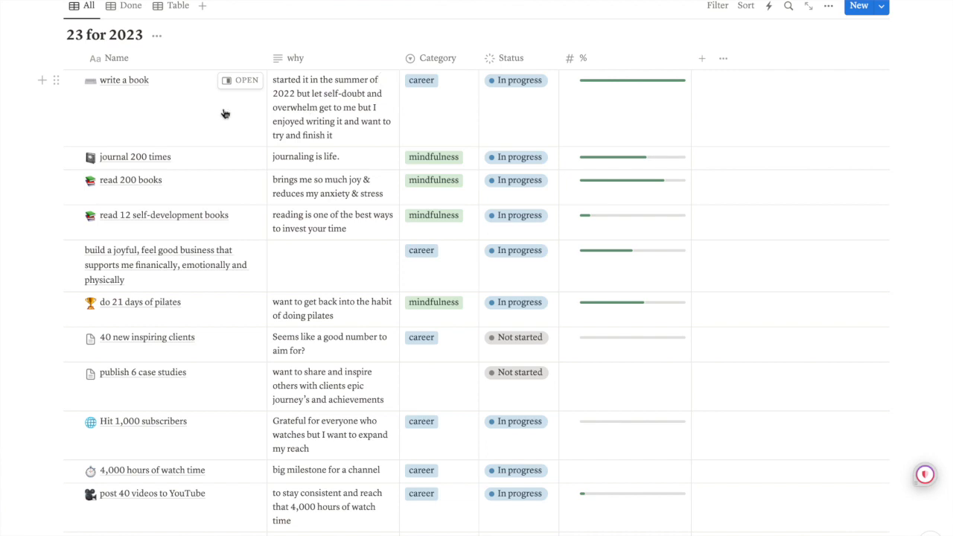
pyautogui.moveTo(142, 131)
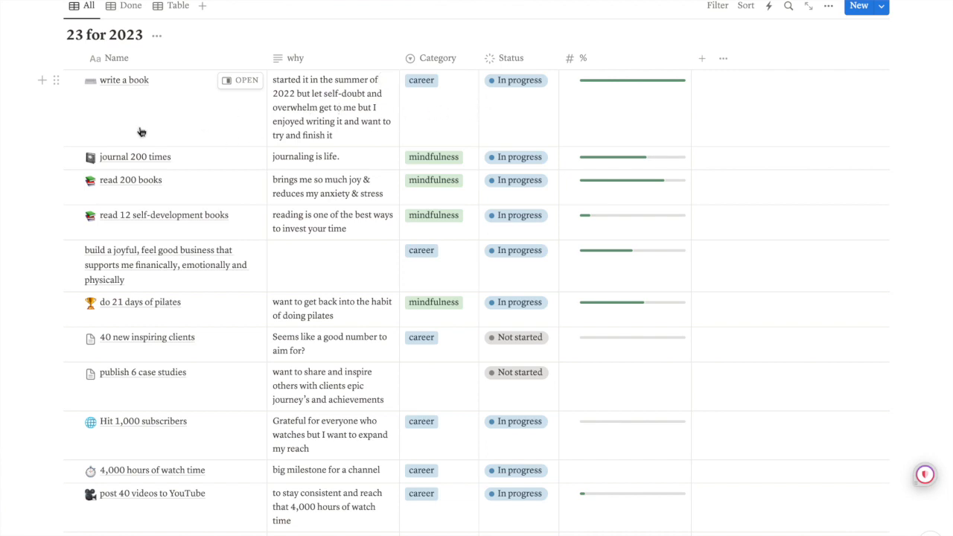
pyautogui.moveTo(536, 116)
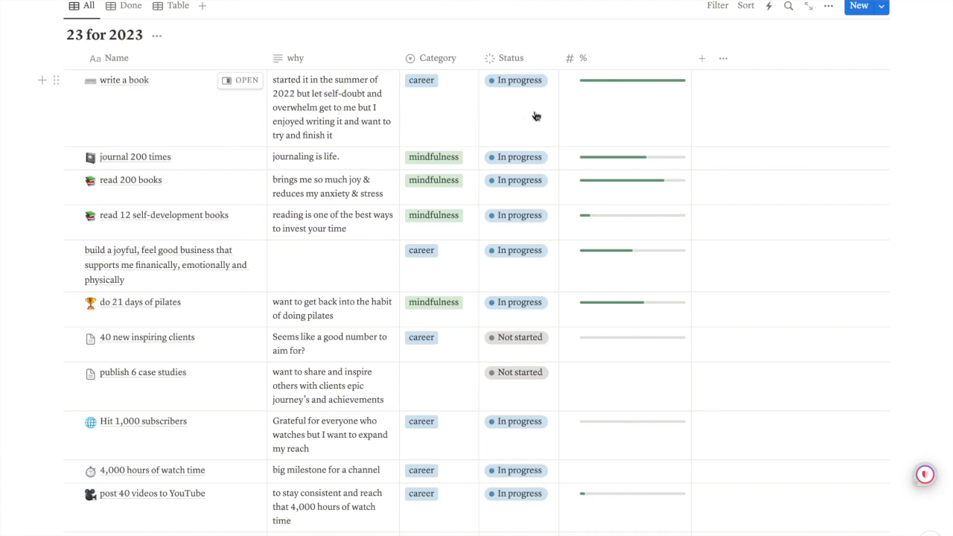
pyautogui.scroll(-3)
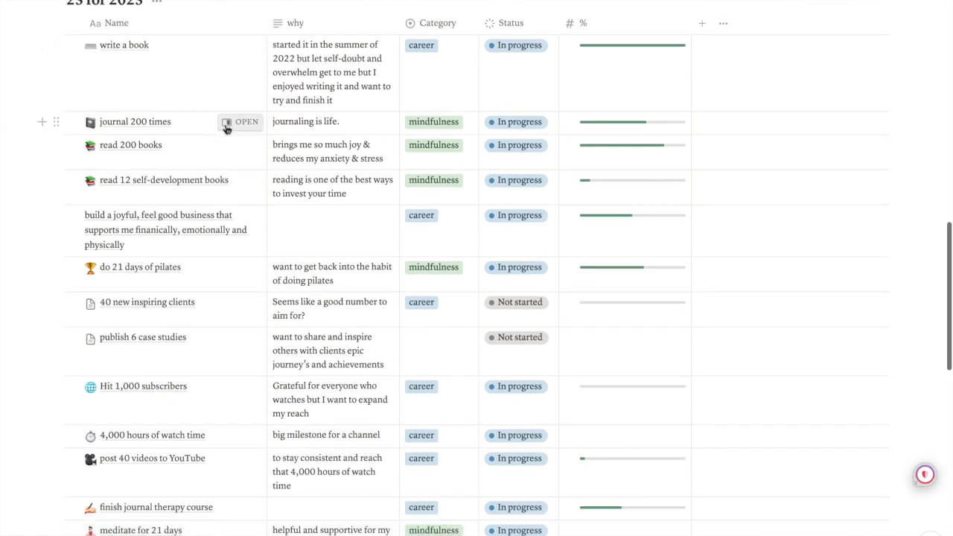
pyautogui.click(241, 123)
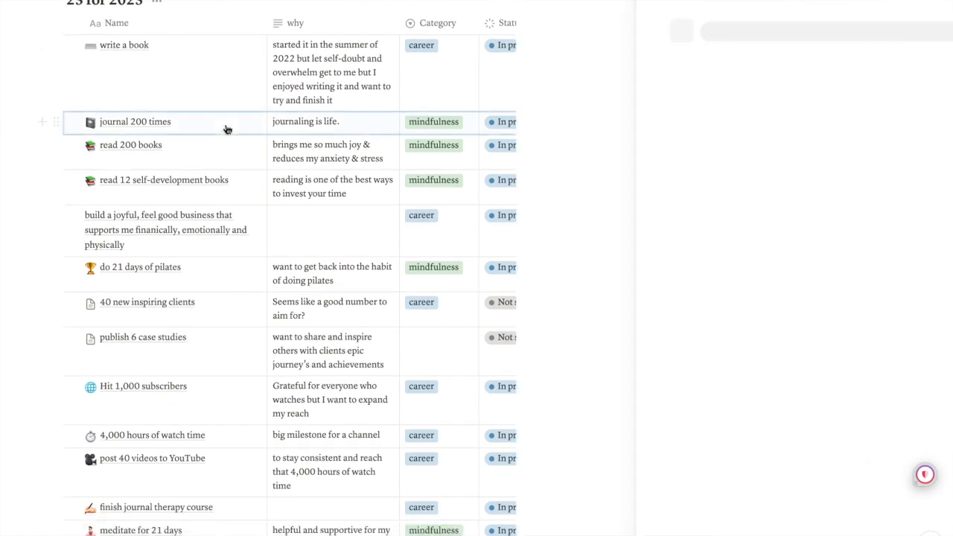
pyautogui.click(134, 122)
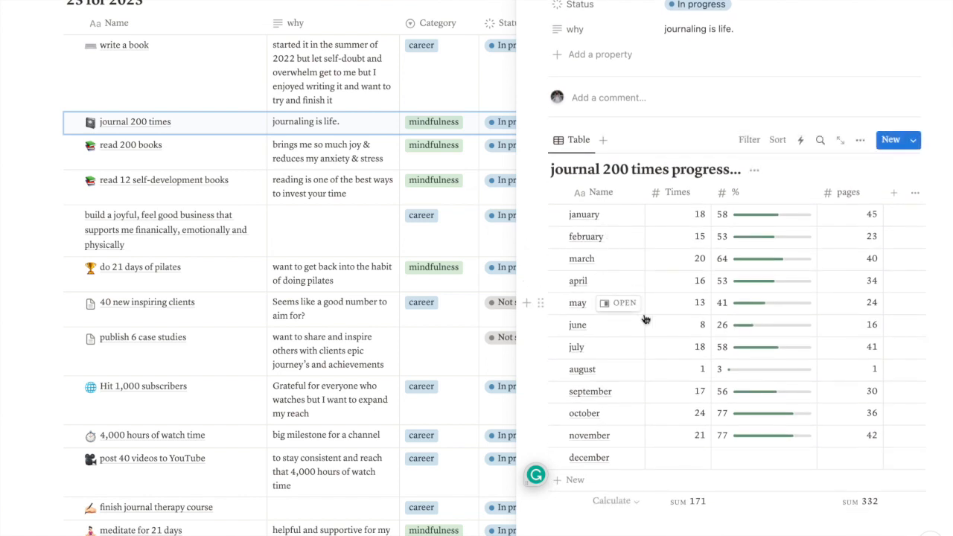
pyautogui.moveTo(697, 283)
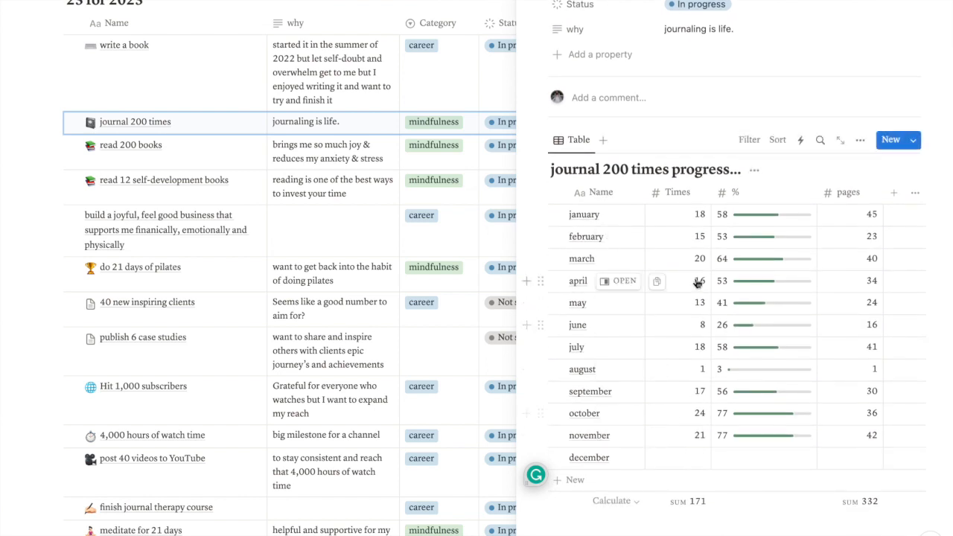
pyautogui.moveTo(667, 349)
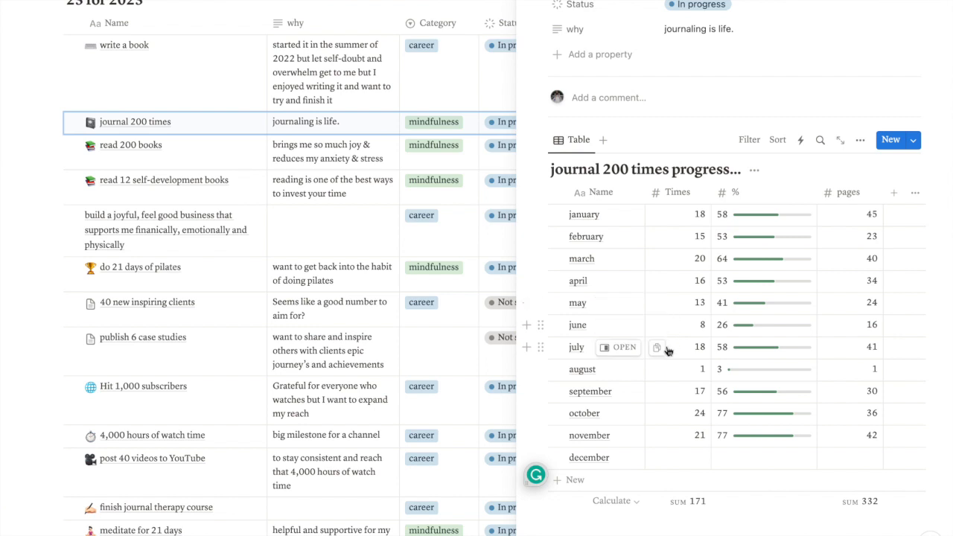
pyautogui.moveTo(678, 378)
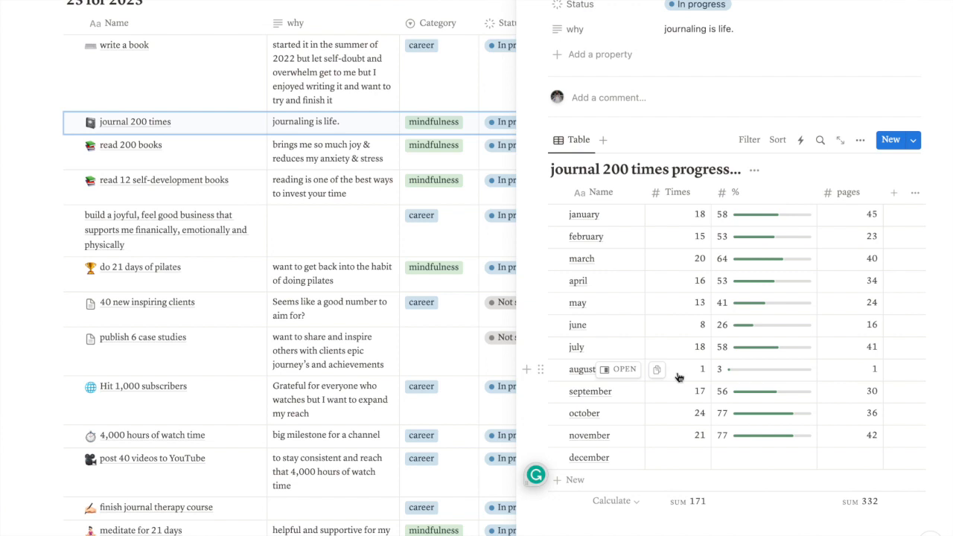
pyautogui.moveTo(673, 418)
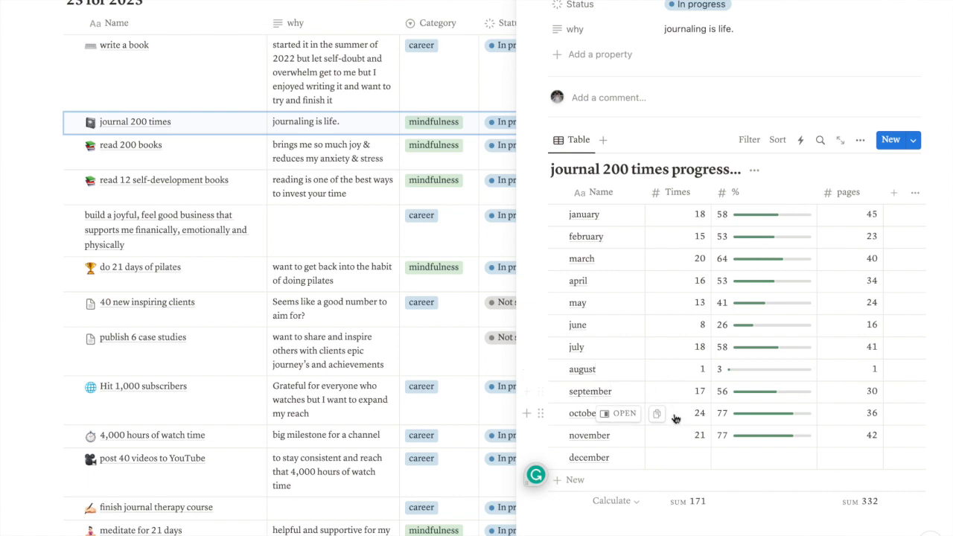
pyautogui.moveTo(673, 440)
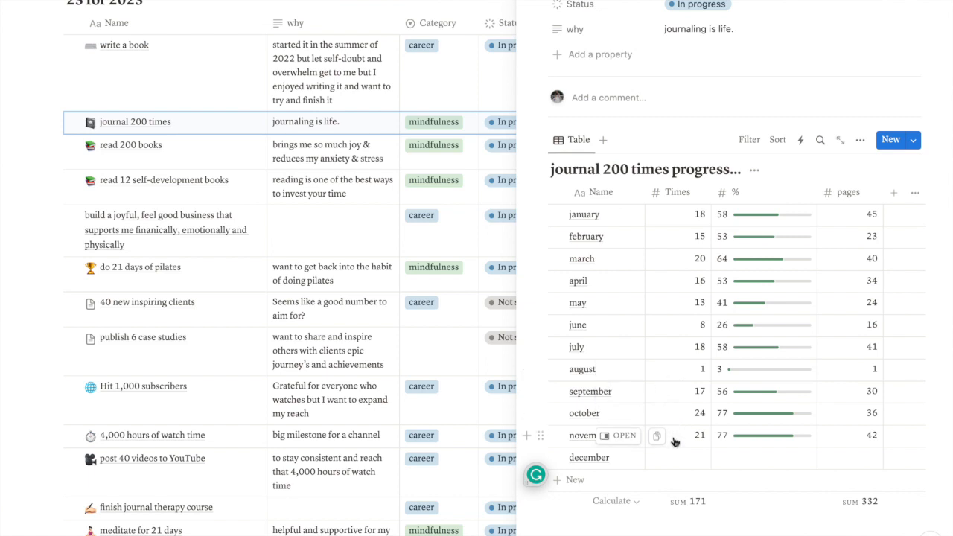
pyautogui.moveTo(676, 432)
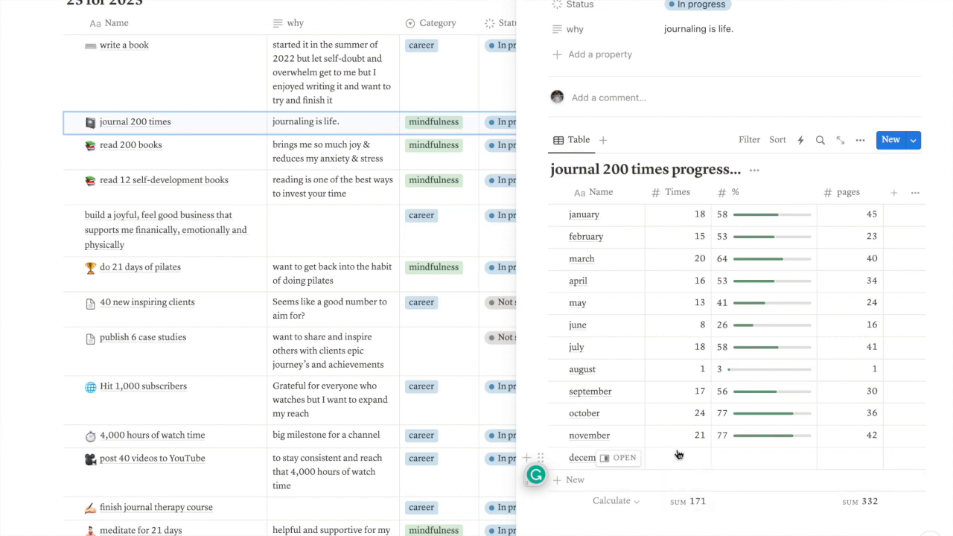
pyautogui.moveTo(673, 424)
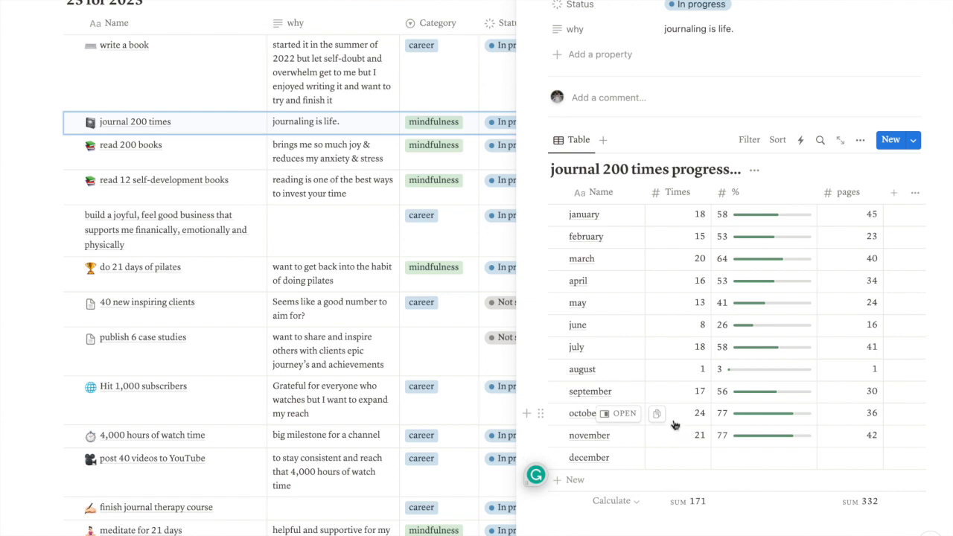
pyautogui.moveTo(676, 387)
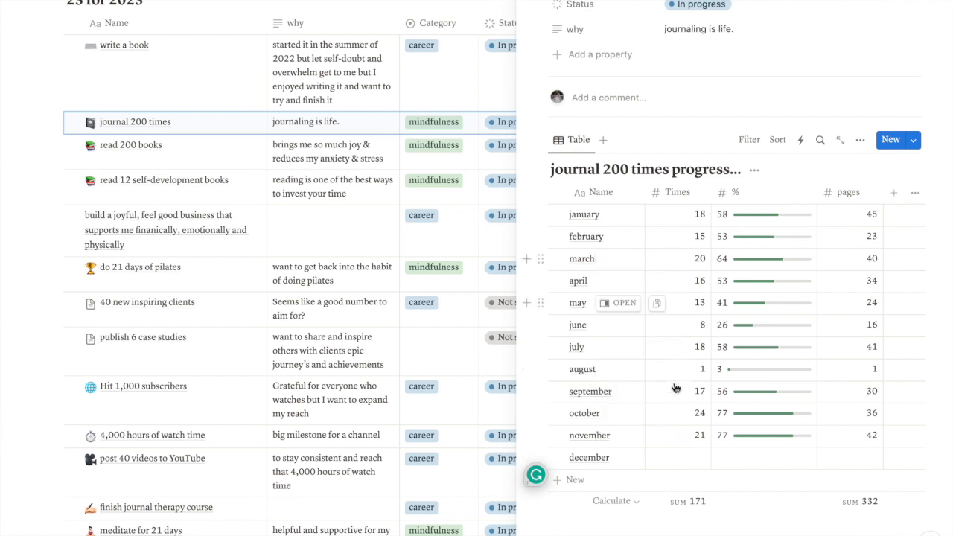
pyautogui.moveTo(667, 276)
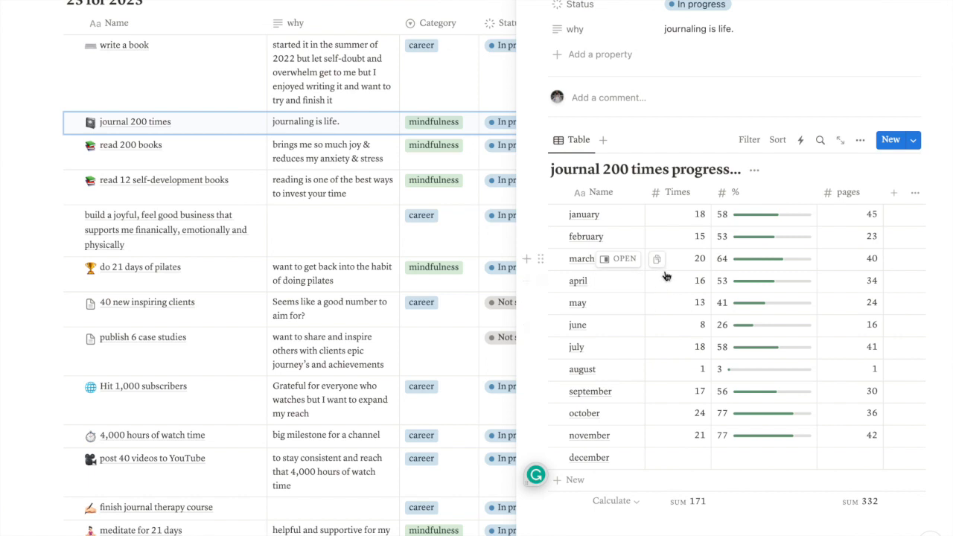
pyautogui.moveTo(679, 420)
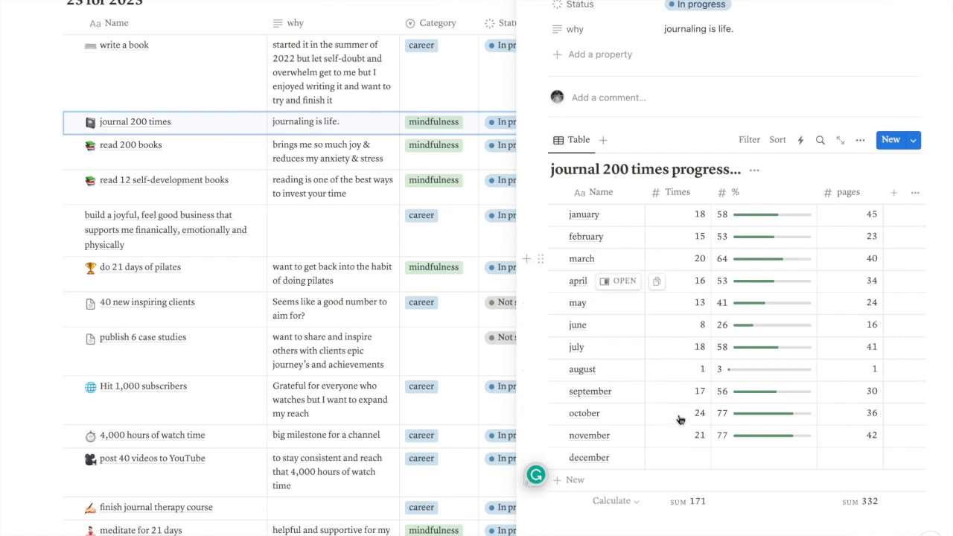
pyautogui.moveTo(662, 315)
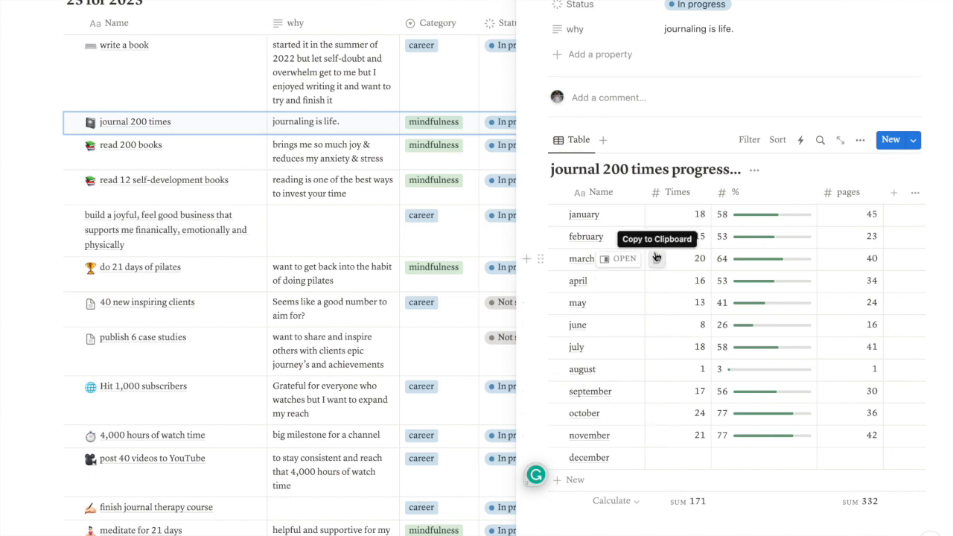
pyautogui.moveTo(860, 435)
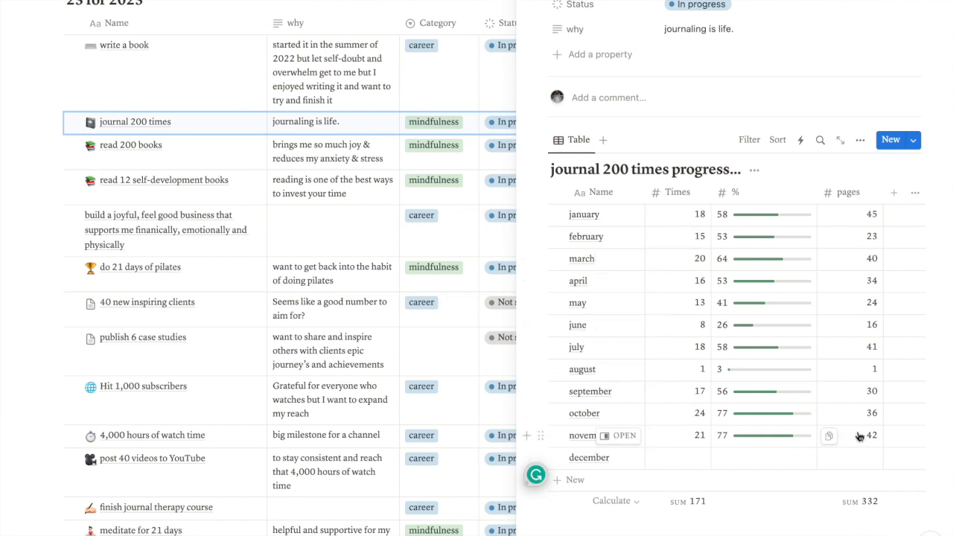
pyautogui.moveTo(846, 312)
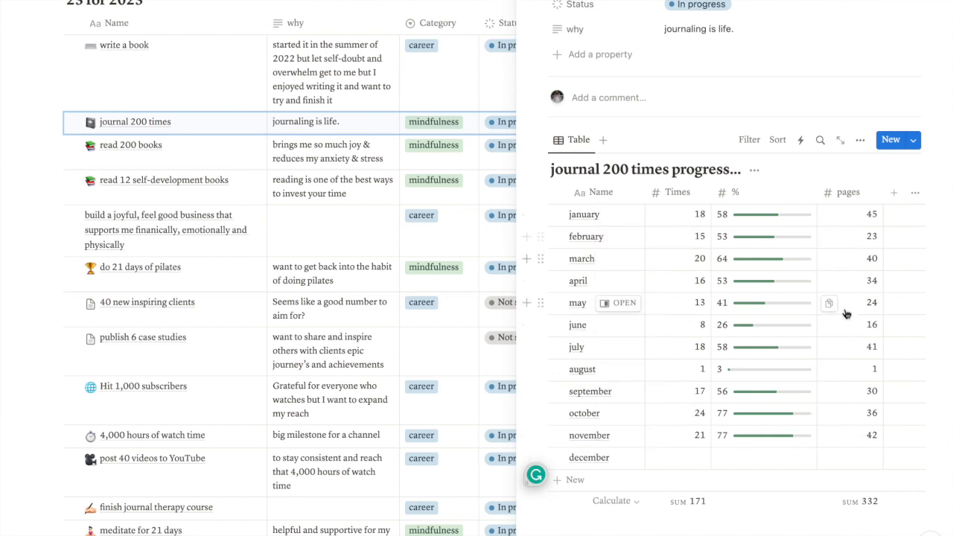
pyautogui.moveTo(828, 259)
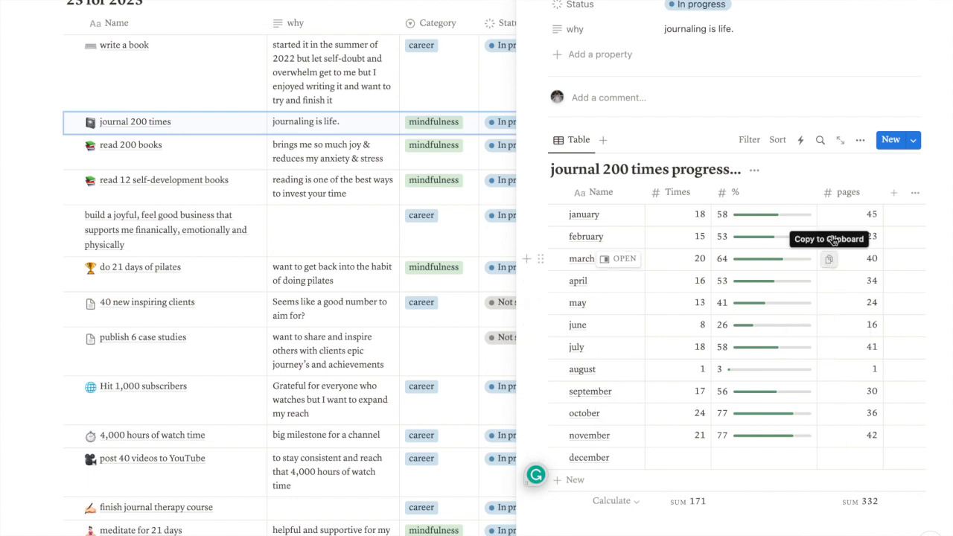
pyautogui.moveTo(845, 226)
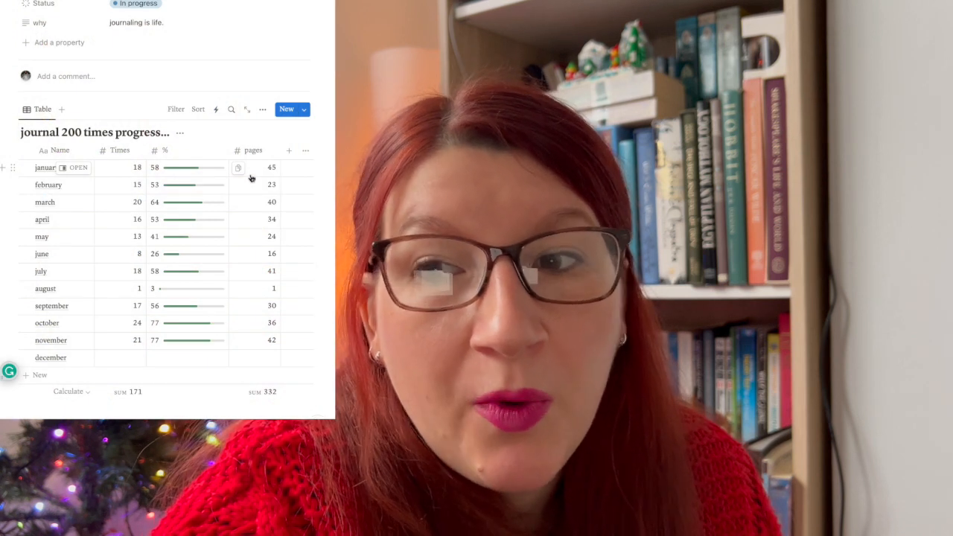
pyautogui.moveTo(250, 208)
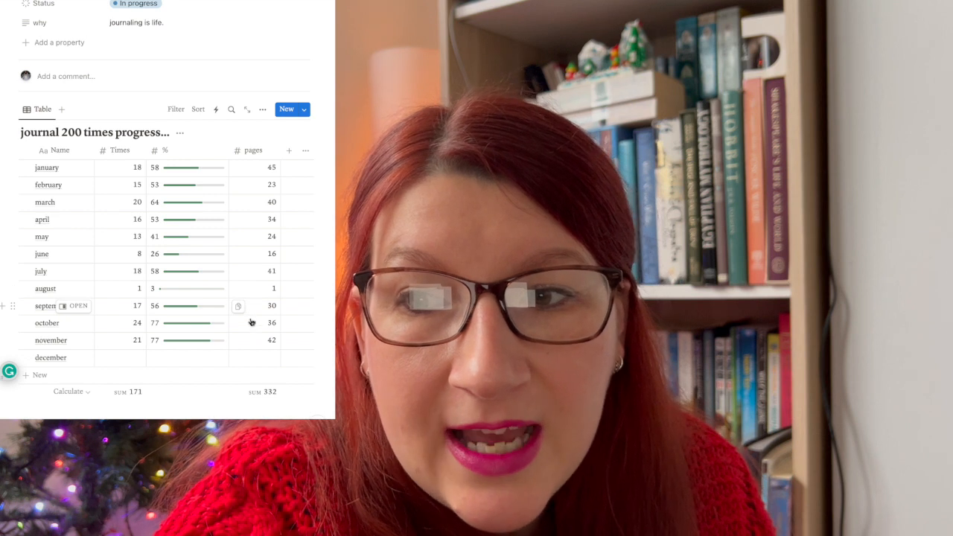
pyautogui.moveTo(251, 340)
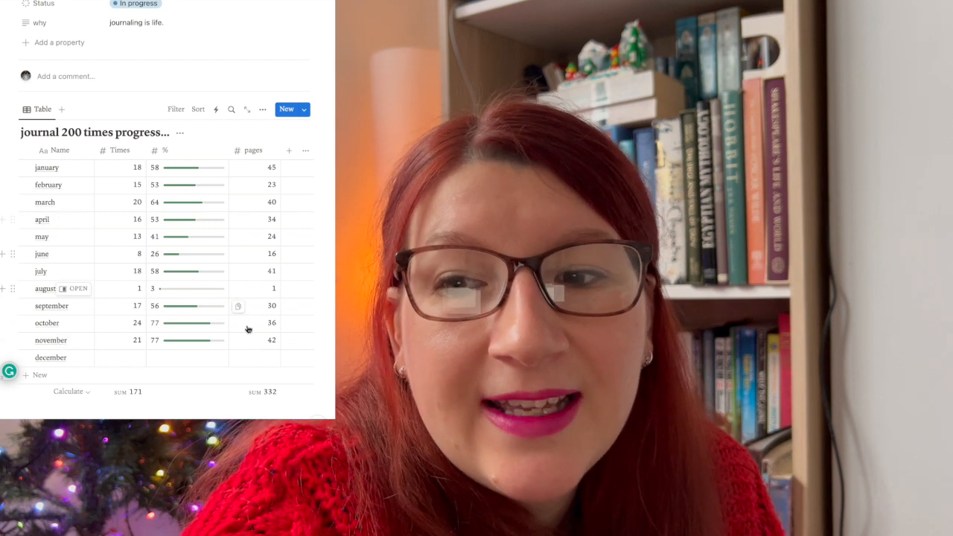
pyautogui.moveTo(134, 346)
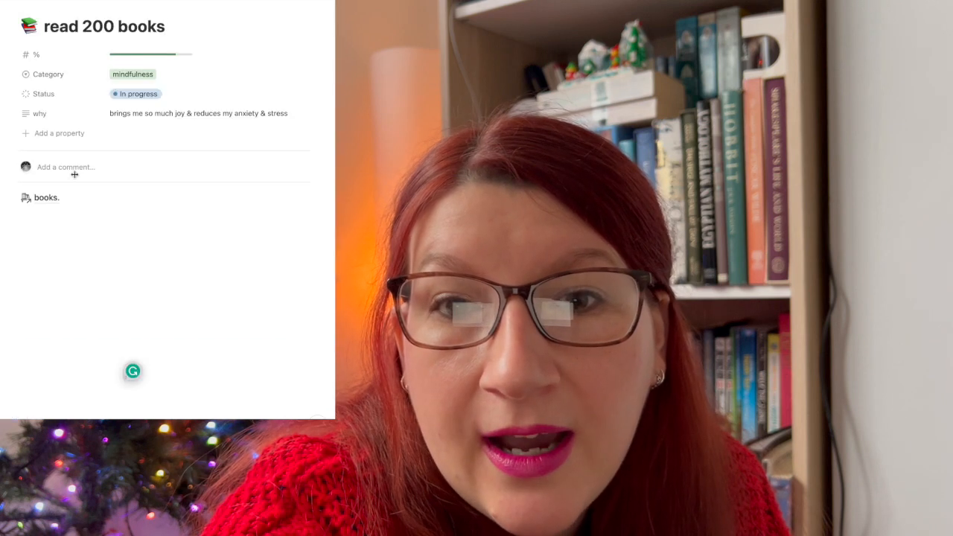
# - Go via the books. link to Reading List 2023 and show its Month filter choices
pyautogui.click(47, 196)
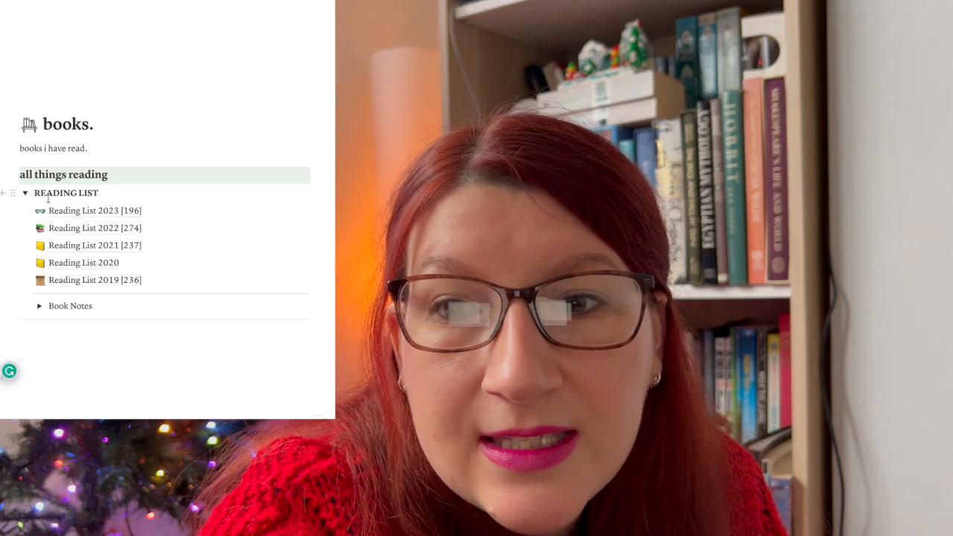
pyautogui.moveTo(71, 212)
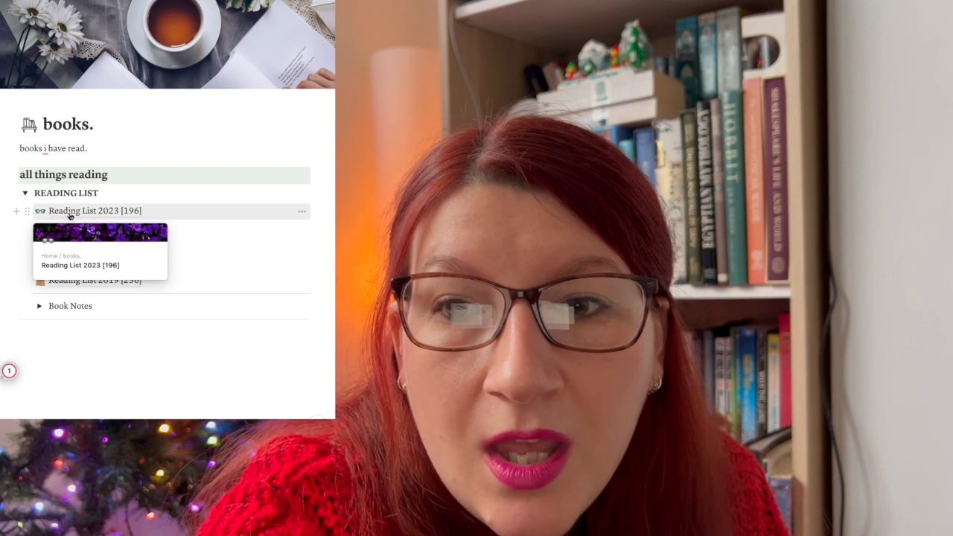
pyautogui.click(96, 211)
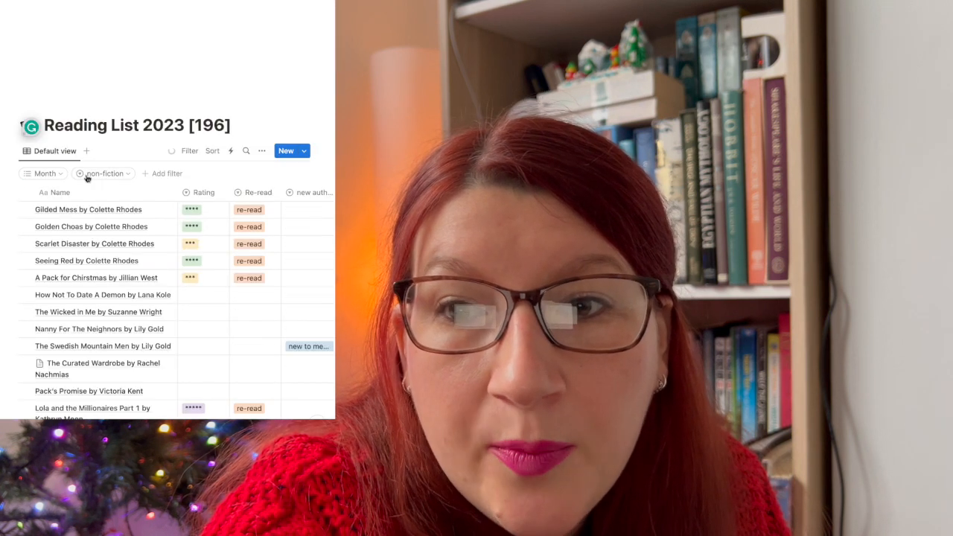
pyautogui.click(45, 172)
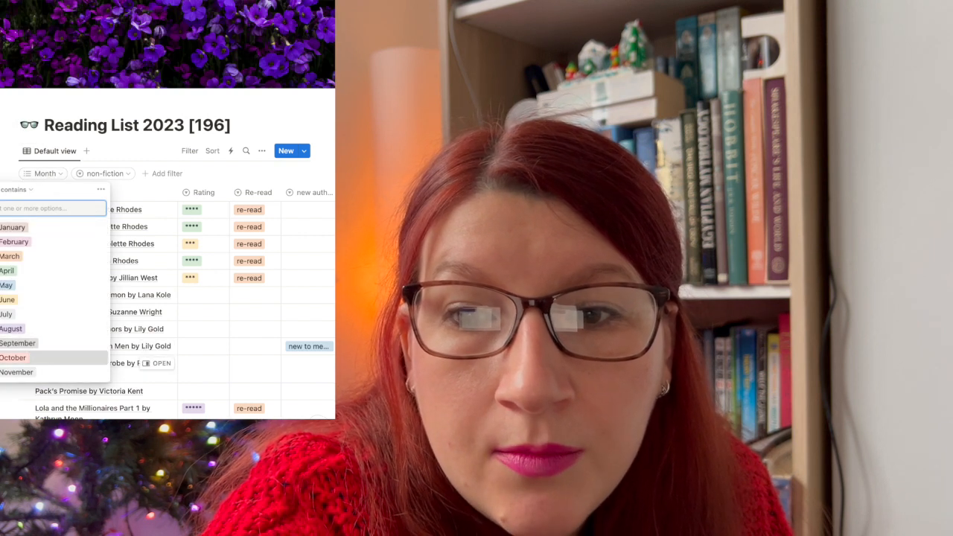
pyautogui.click(12, 357)
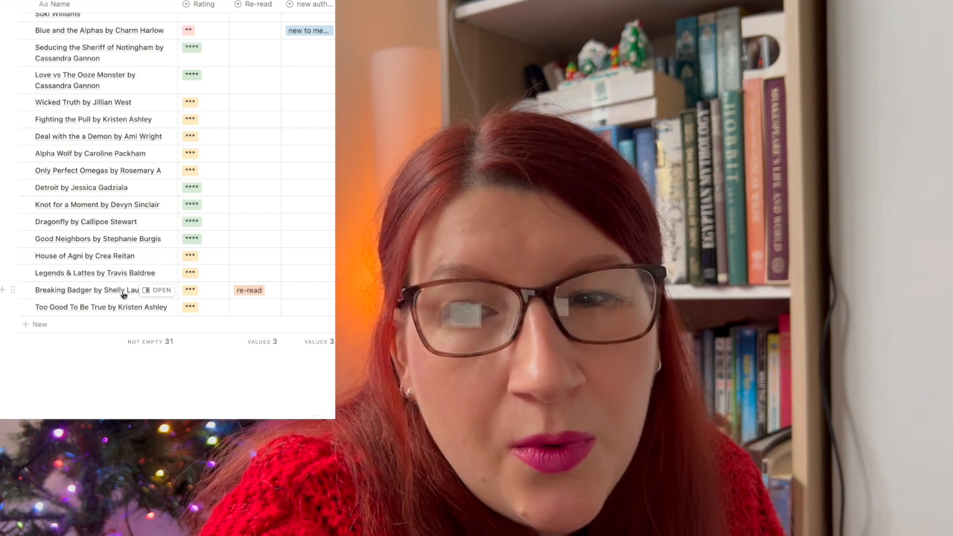
pyautogui.scroll(3)
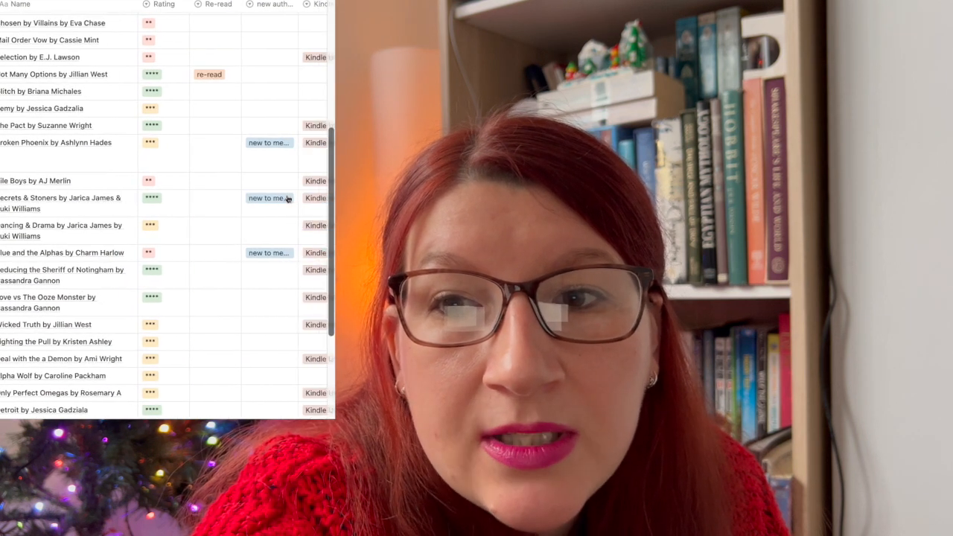
pyautogui.hscroll(3)
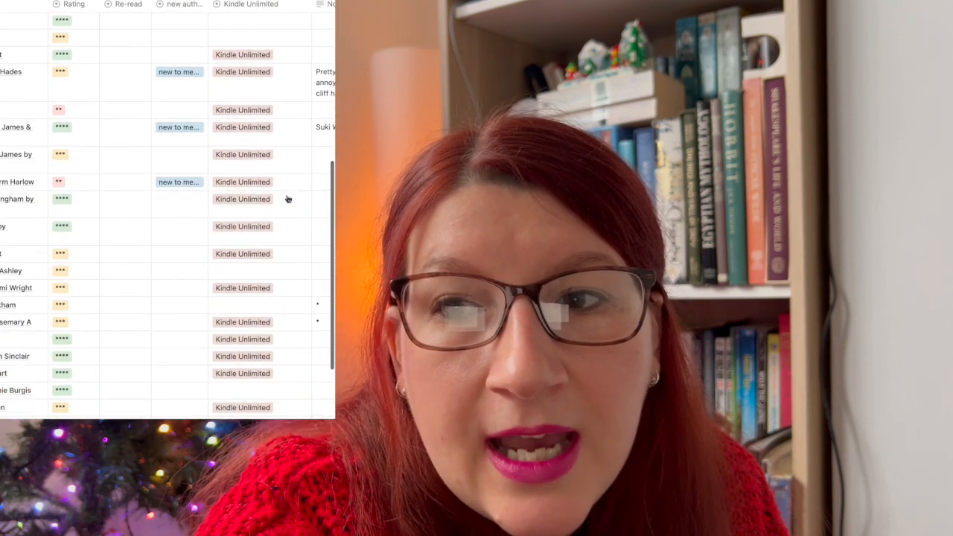
pyautogui.scroll(3)
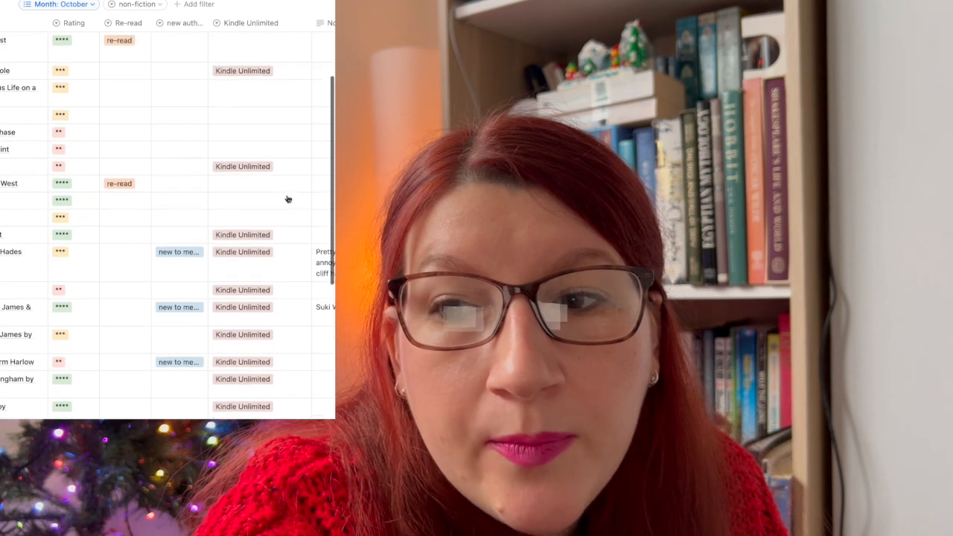
pyautogui.scroll(3)
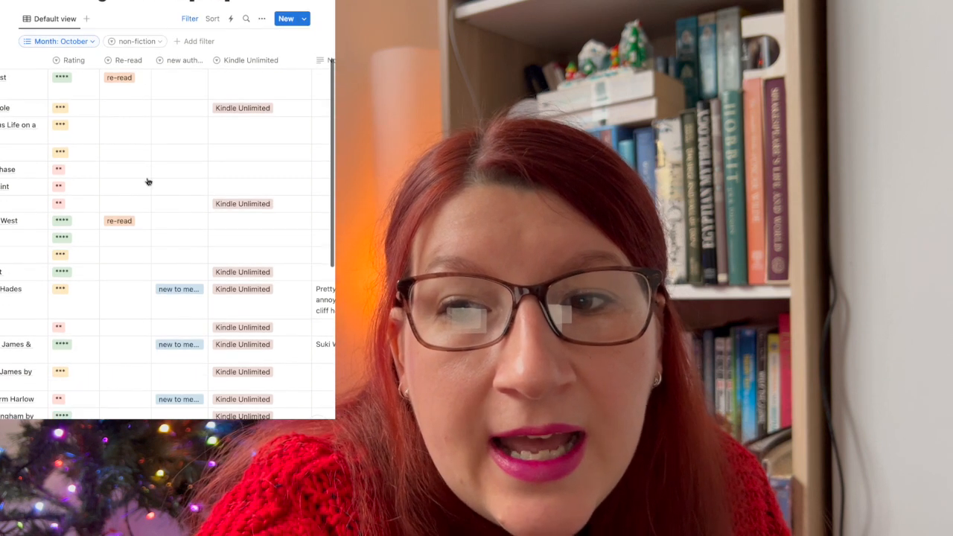
pyautogui.scroll(-3)
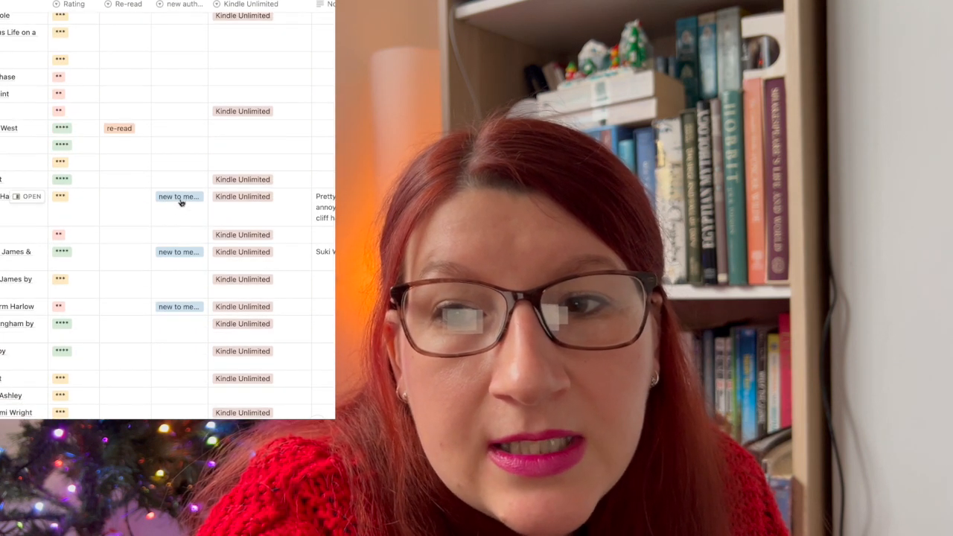
pyautogui.scroll(-3)
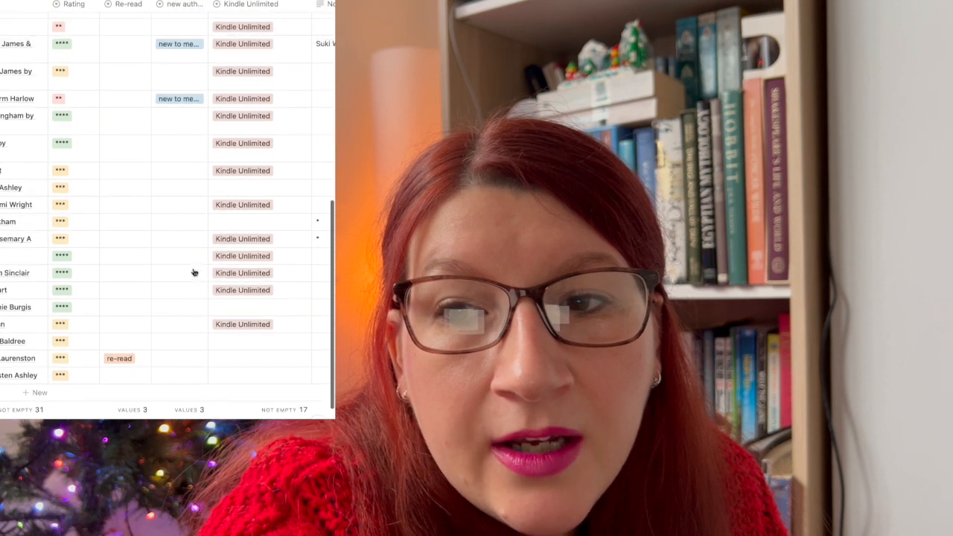
pyautogui.scroll(3)
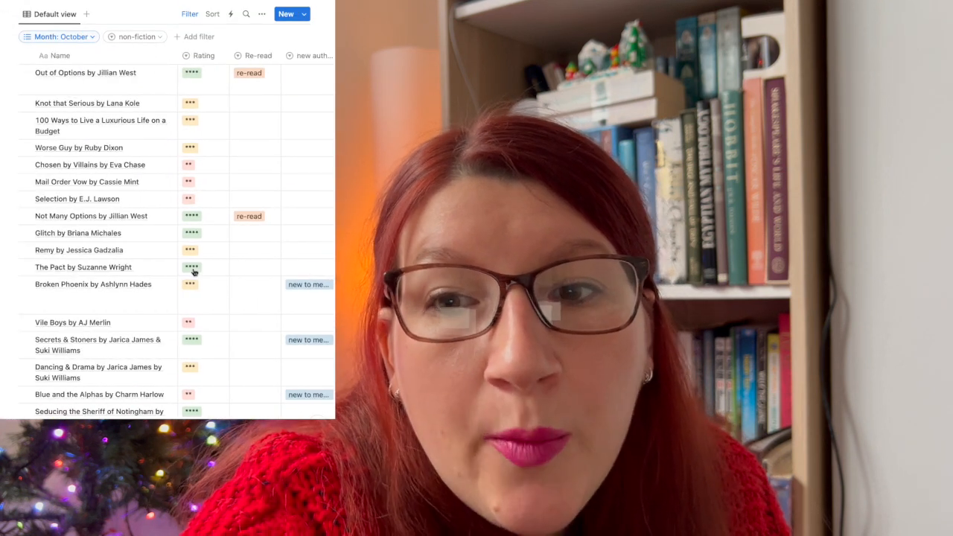
pyautogui.scroll(-3)
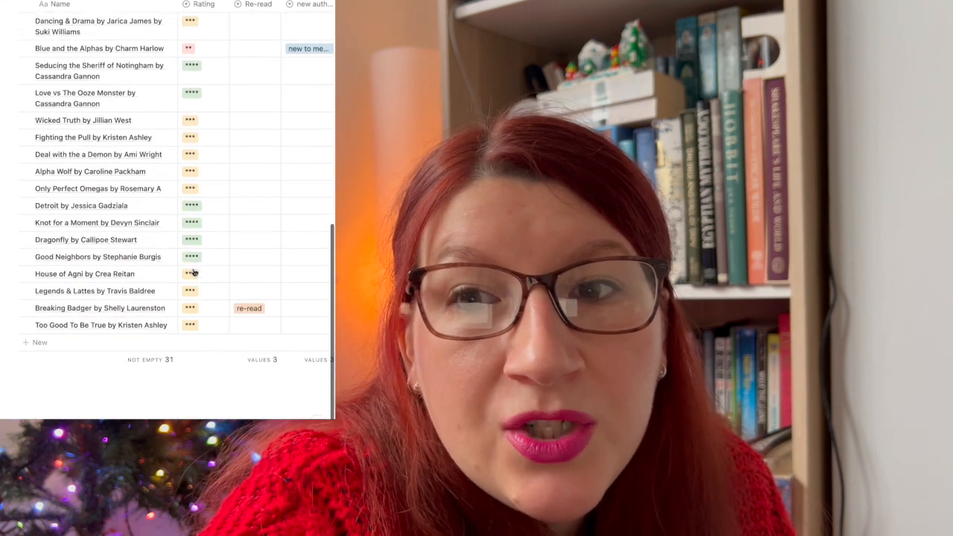
pyautogui.scroll(3)
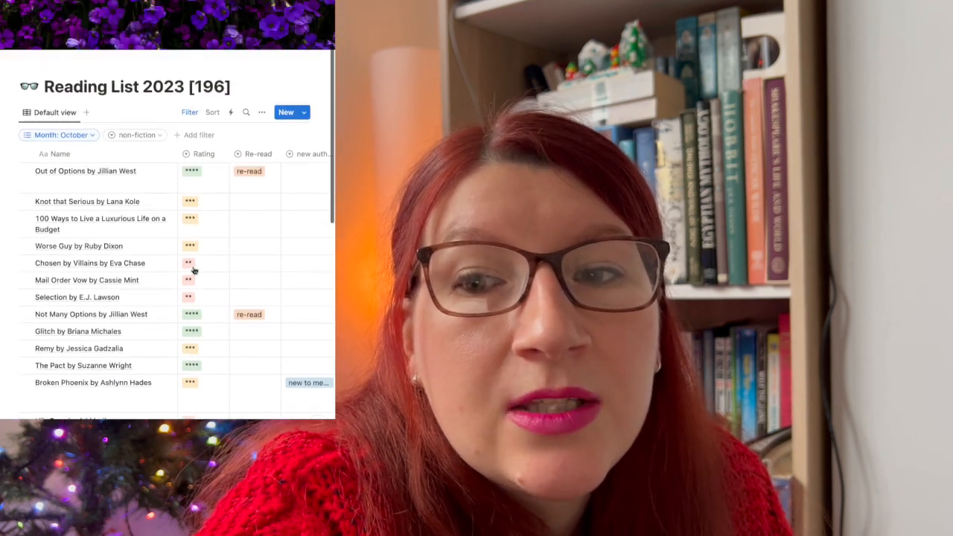
pyautogui.scroll(3)
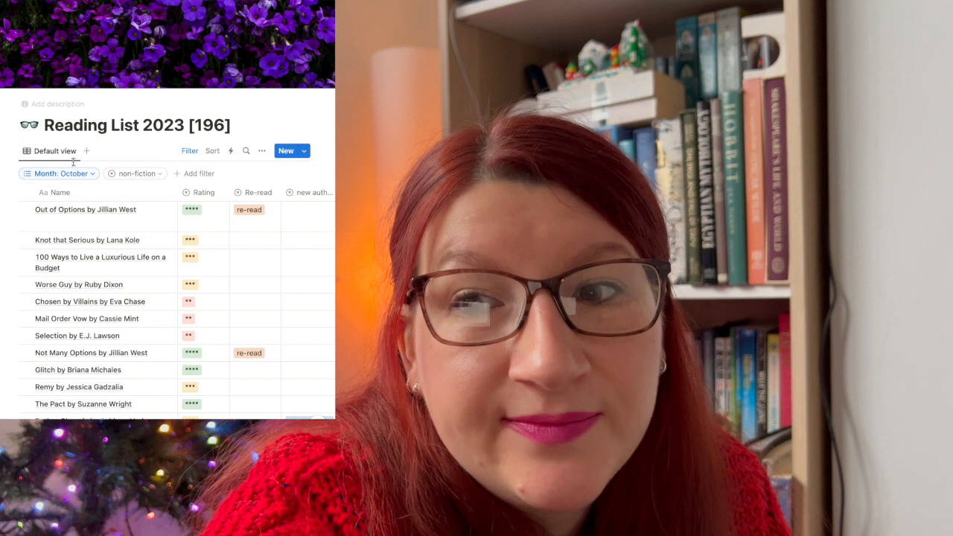
# - Change the Month filter from October to November, listing November's 37 books
pyautogui.click(56, 172)
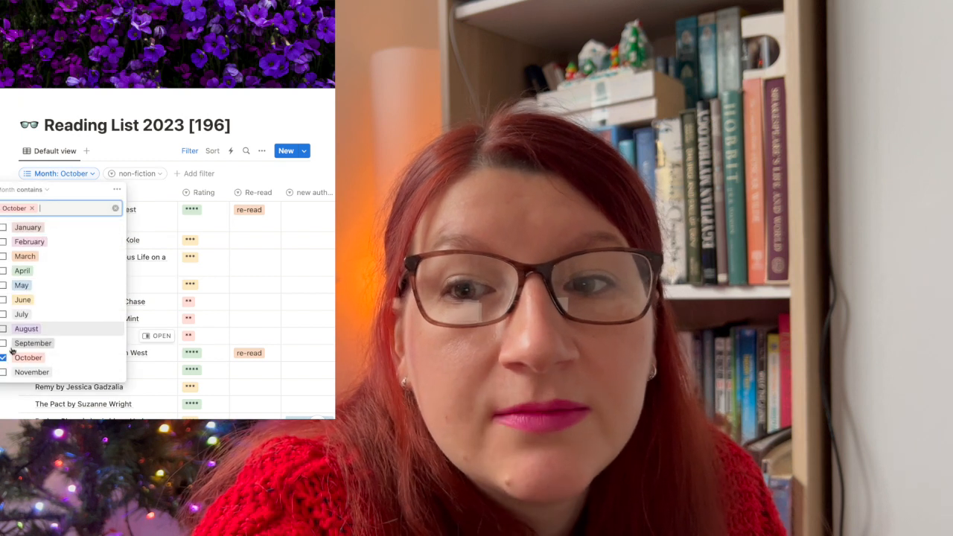
pyautogui.click(6, 358)
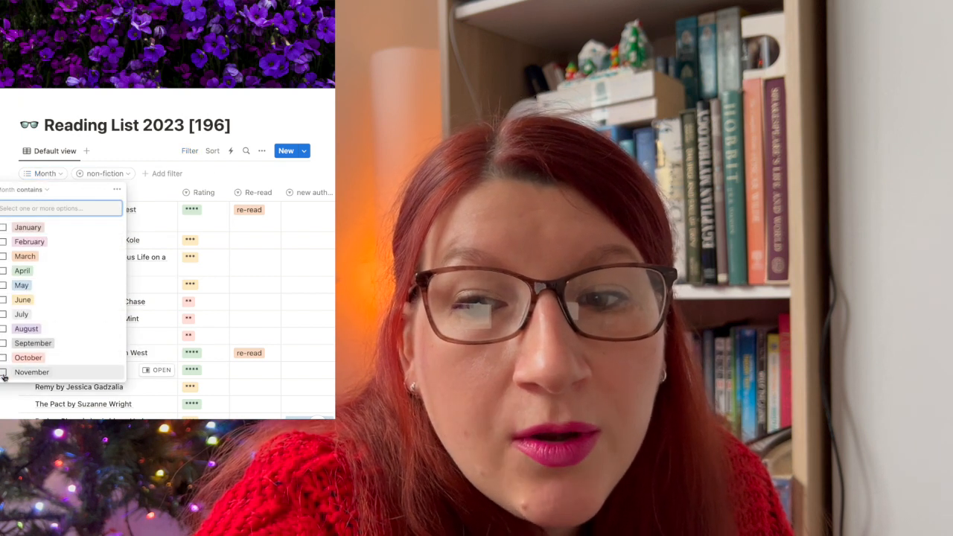
pyautogui.click(4, 372)
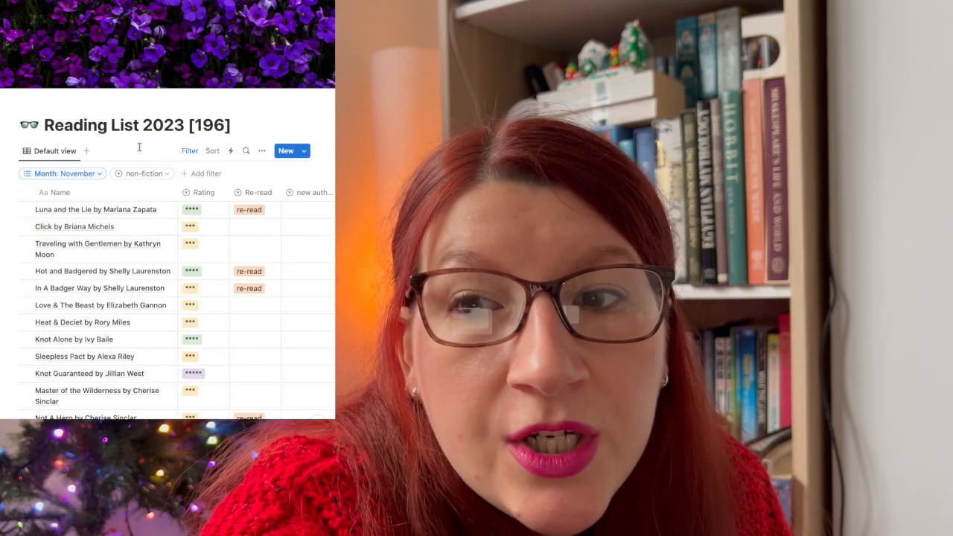
# - Scroll through the November results and back toward the 23 for 2023 goals table
pyautogui.scroll(-3)
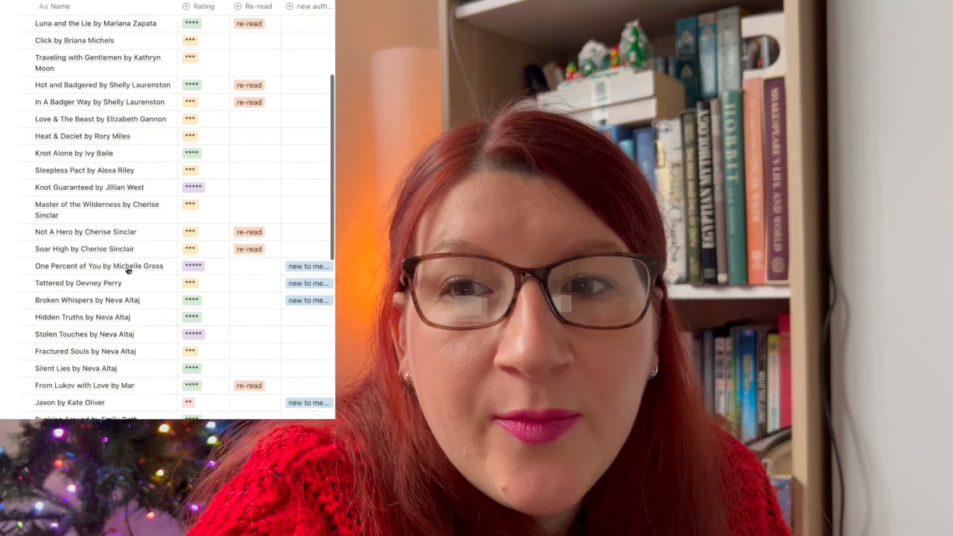
pyautogui.scroll(-3)
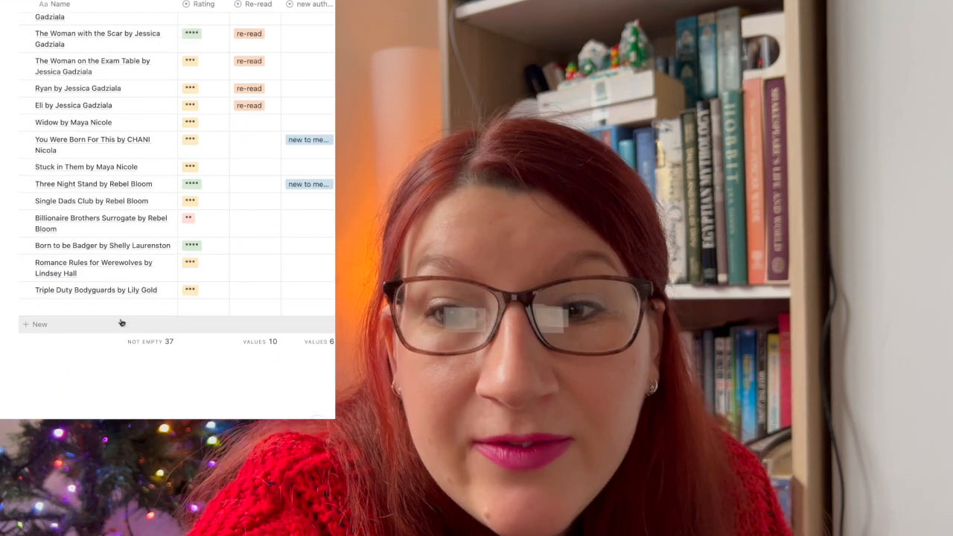
pyautogui.moveTo(29, 316)
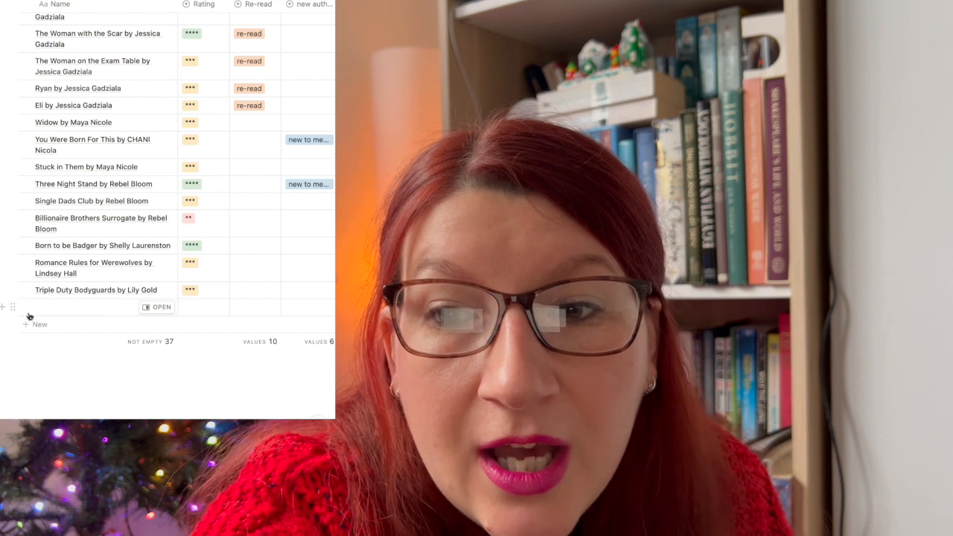
pyautogui.click(26, 307)
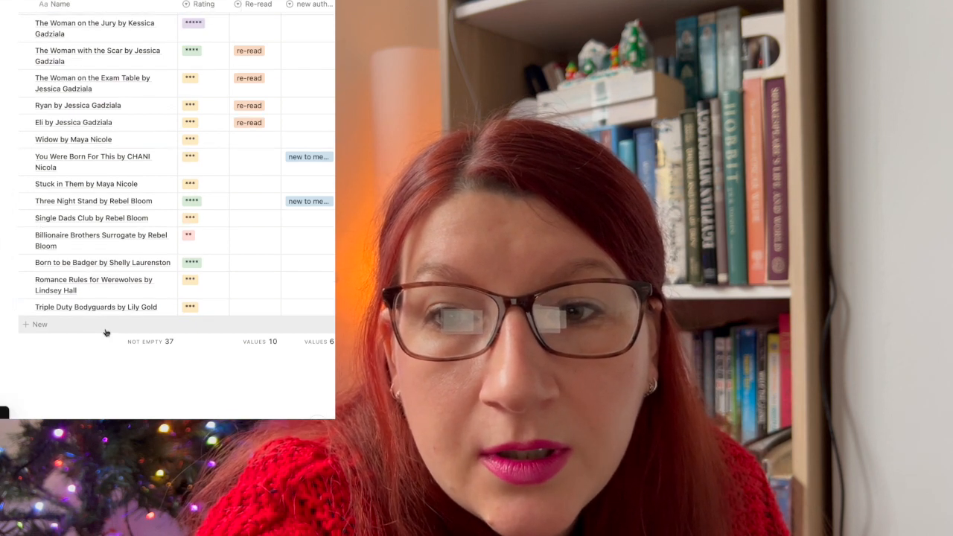
pyautogui.moveTo(104, 286)
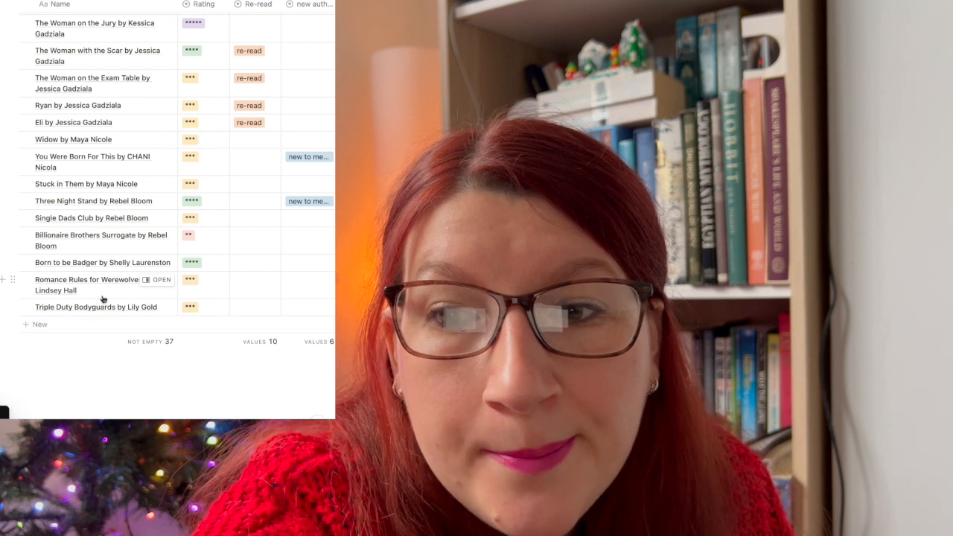
pyautogui.scroll(3)
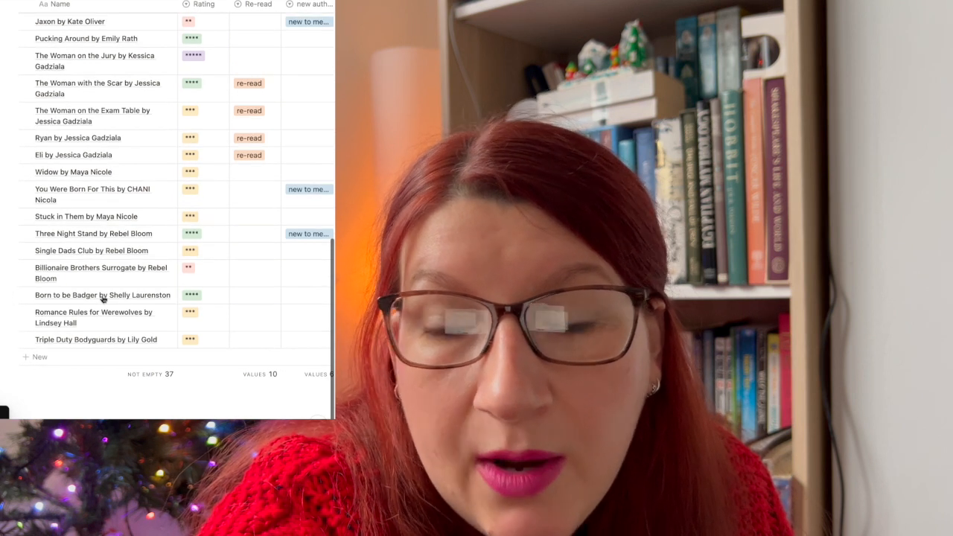
pyautogui.scroll(3)
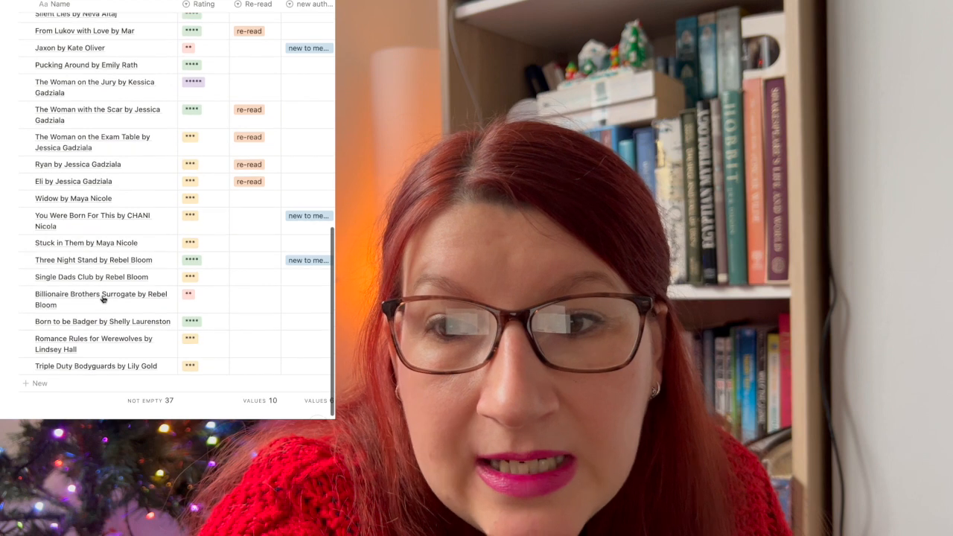
pyautogui.scroll(3)
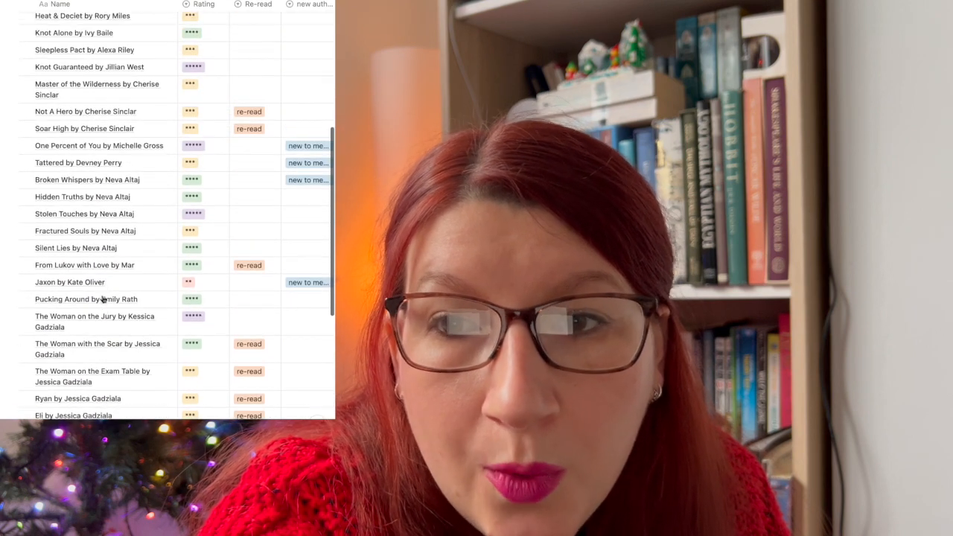
pyautogui.scroll(3)
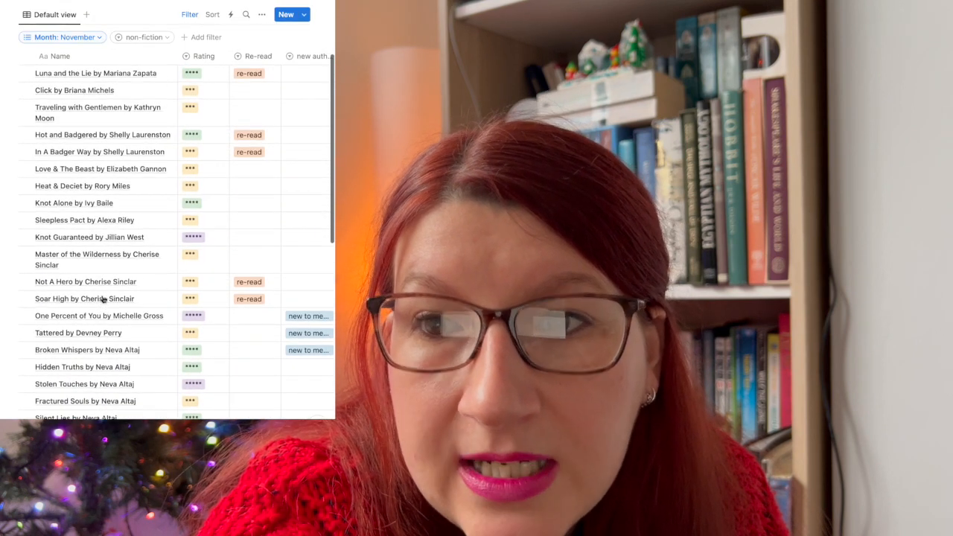
pyautogui.scroll(-3)
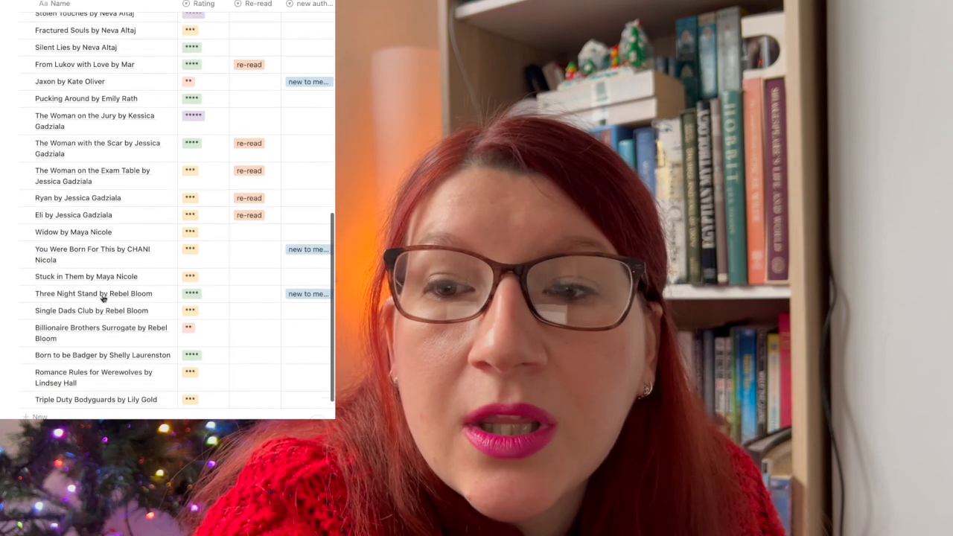
pyautogui.scroll(3)
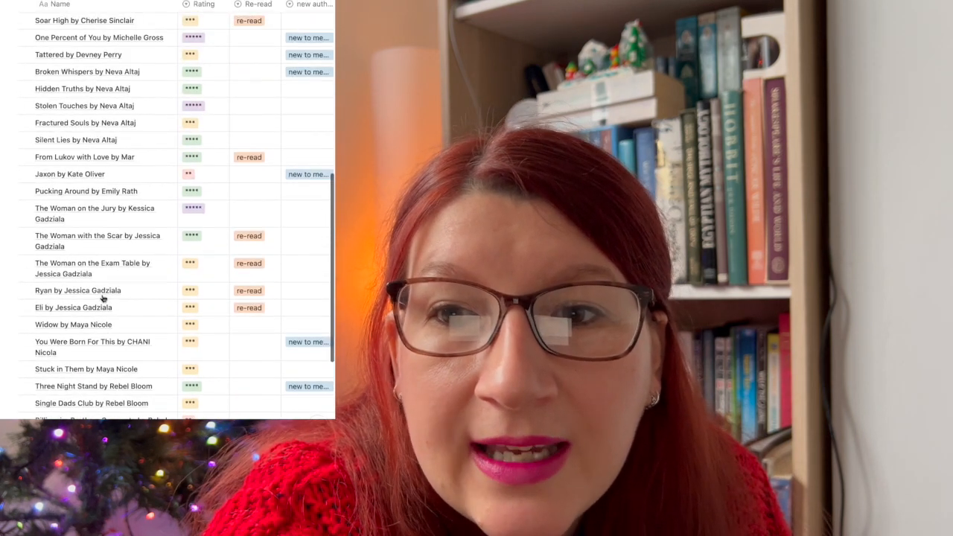
pyautogui.hscroll(3)
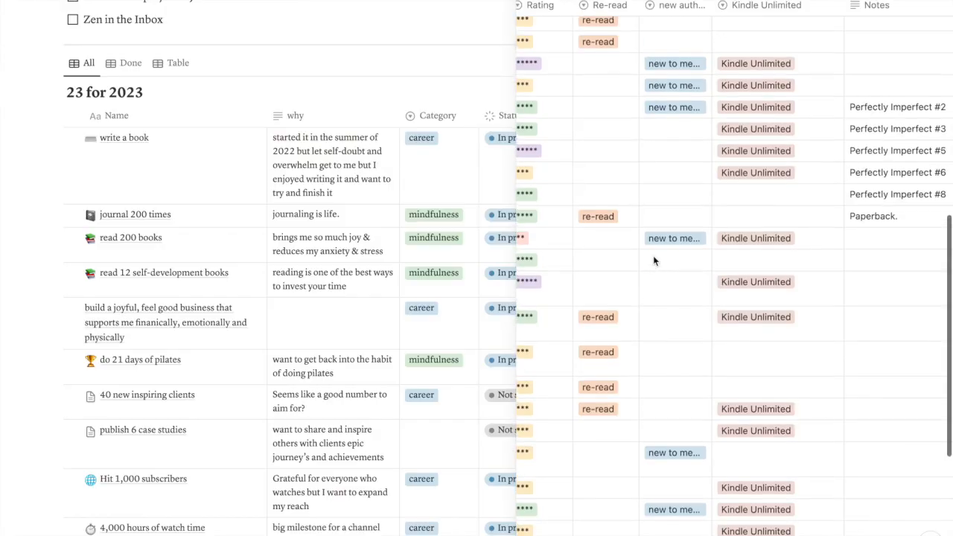
# - Scroll the 23 for 2023 All table to view each goal's reason, category, status and progress
pyautogui.scroll(3)
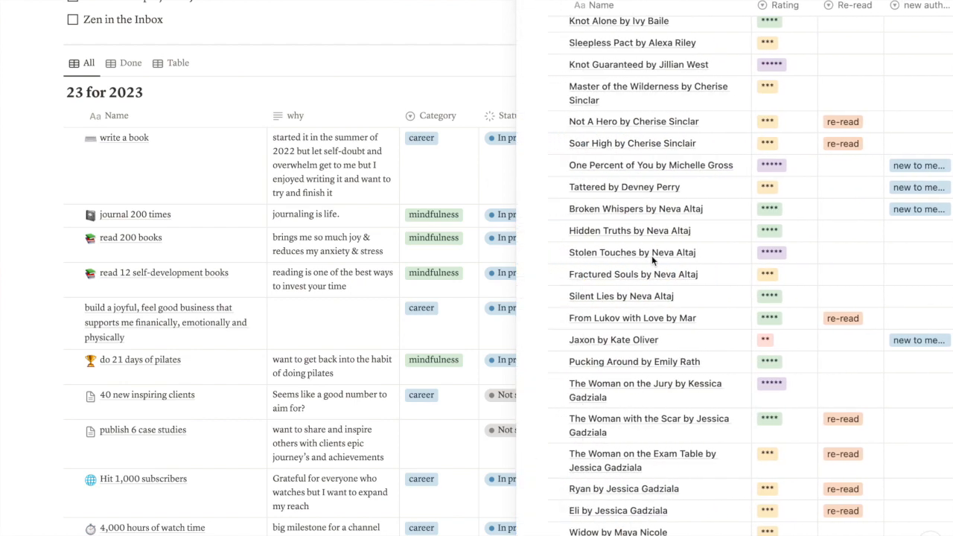
pyautogui.scroll(-3)
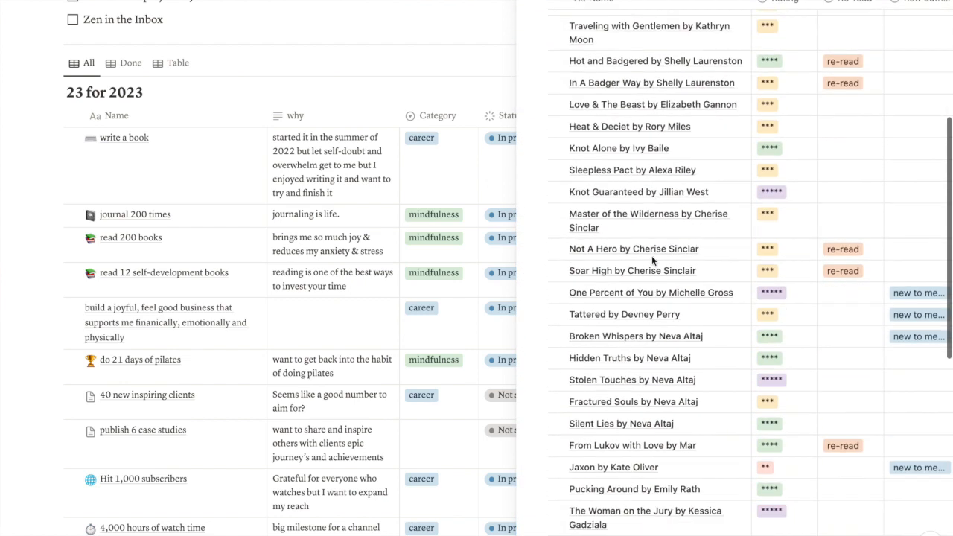
pyautogui.hscroll(3)
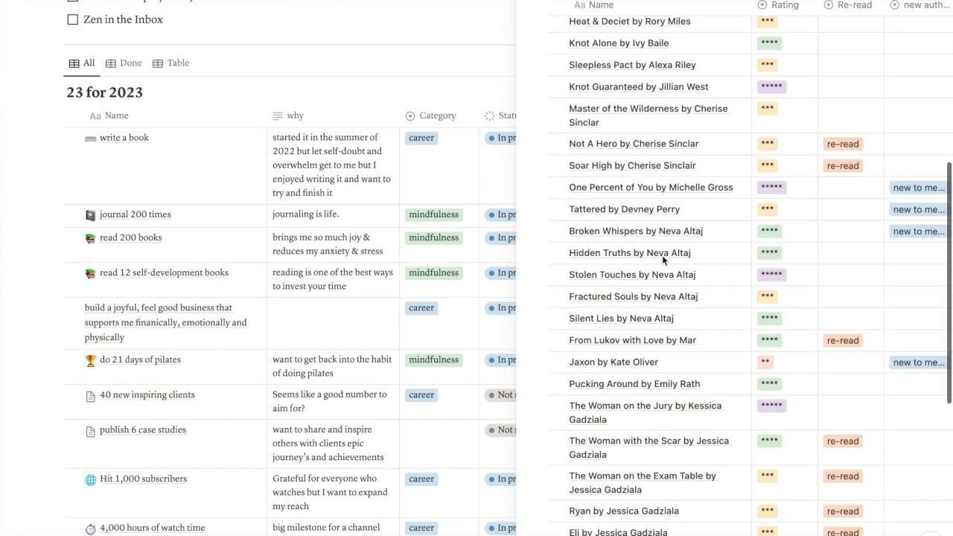
pyautogui.scroll(3)
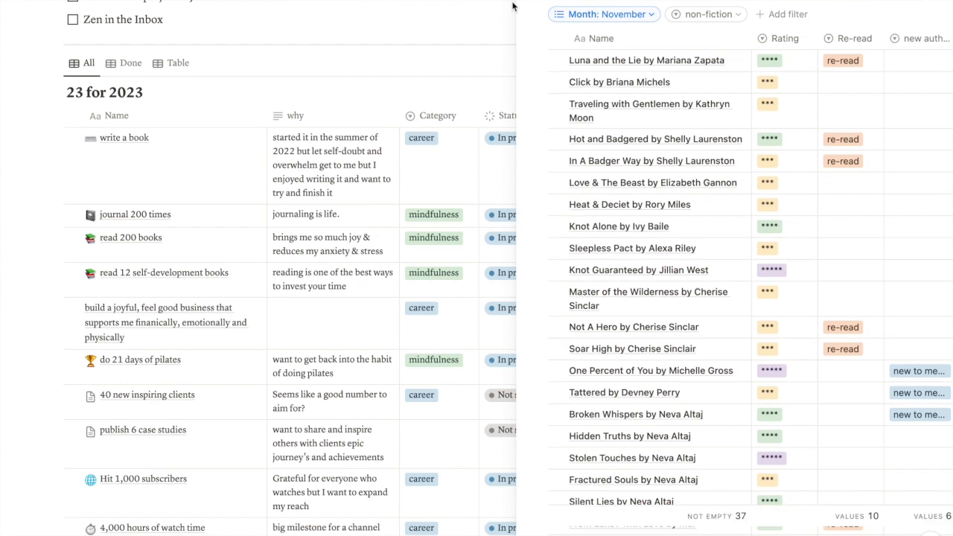
pyautogui.scroll(-3)
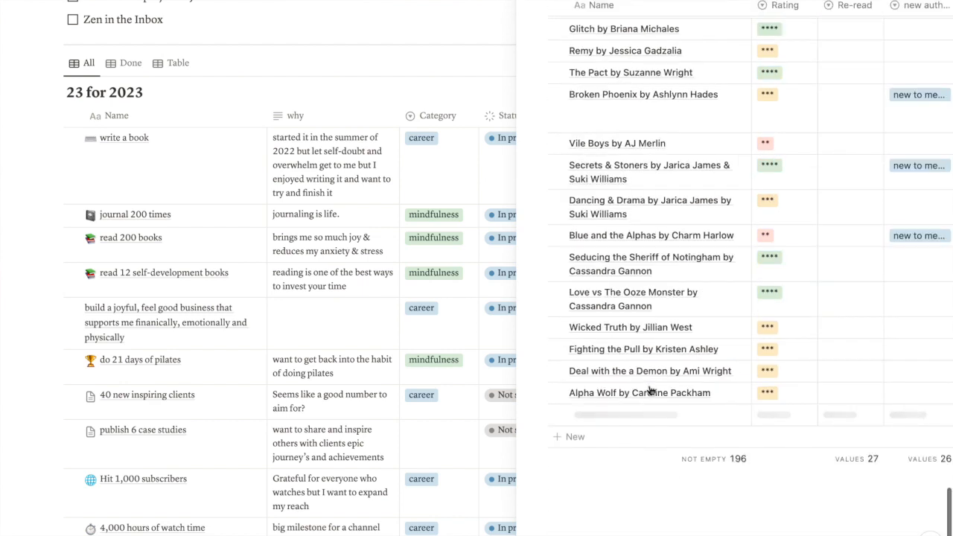
pyautogui.scroll(-3)
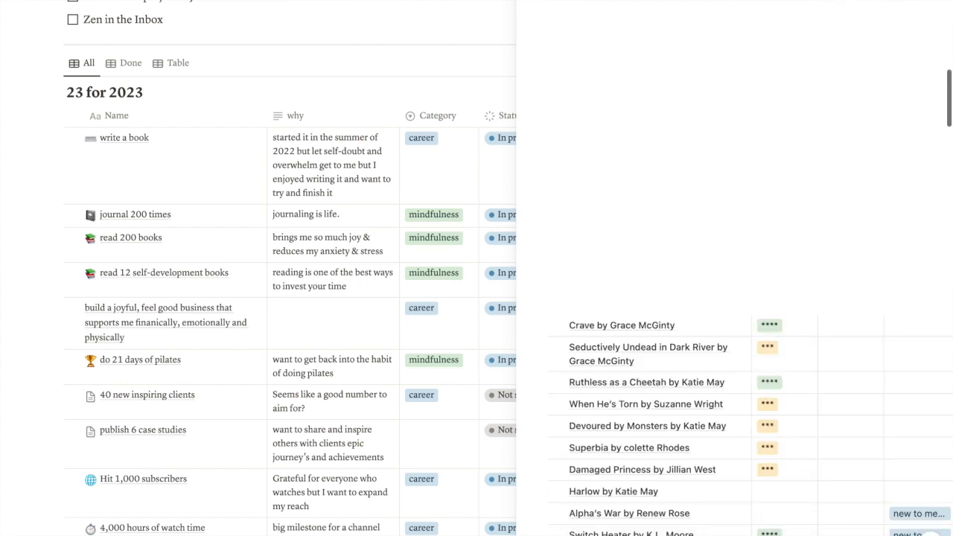
pyautogui.scroll(3)
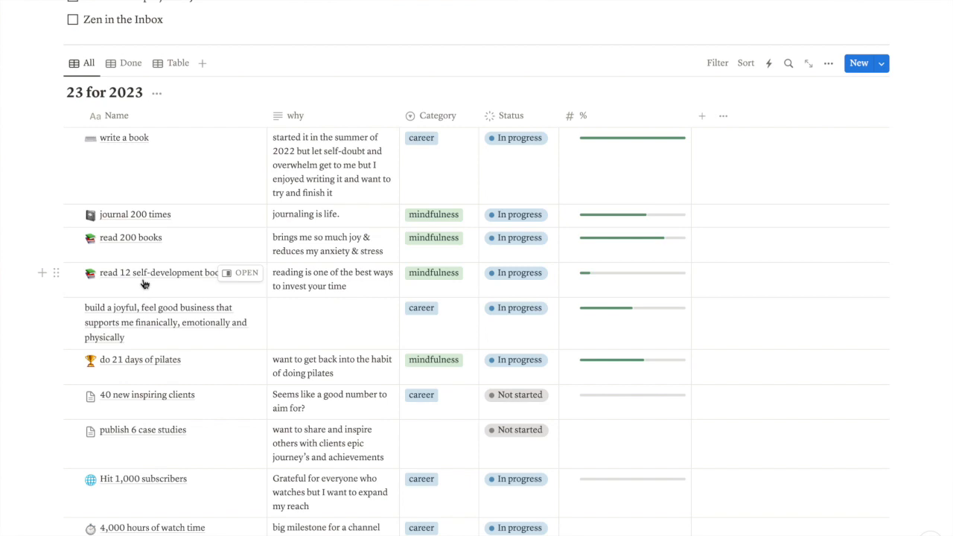
pyautogui.moveTo(164, 324)
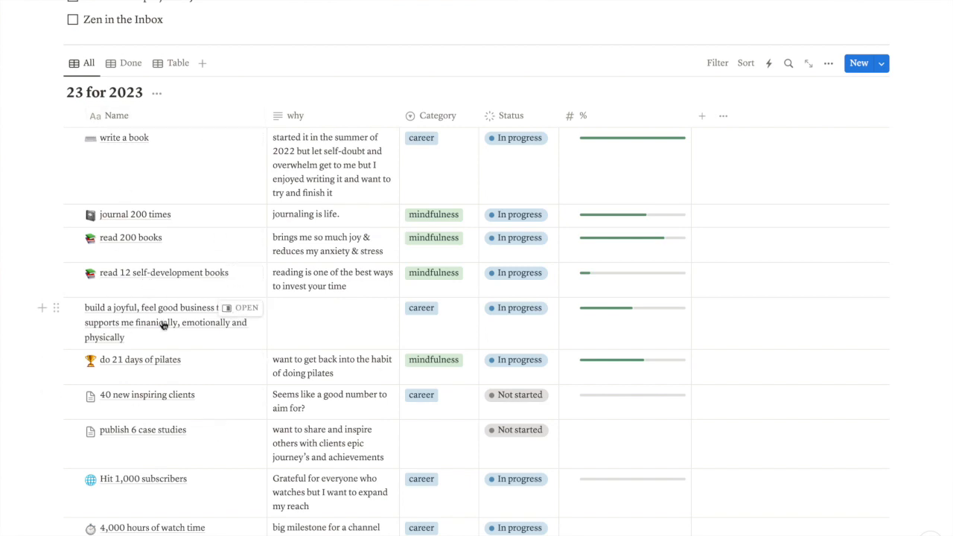
pyautogui.scroll(-3)
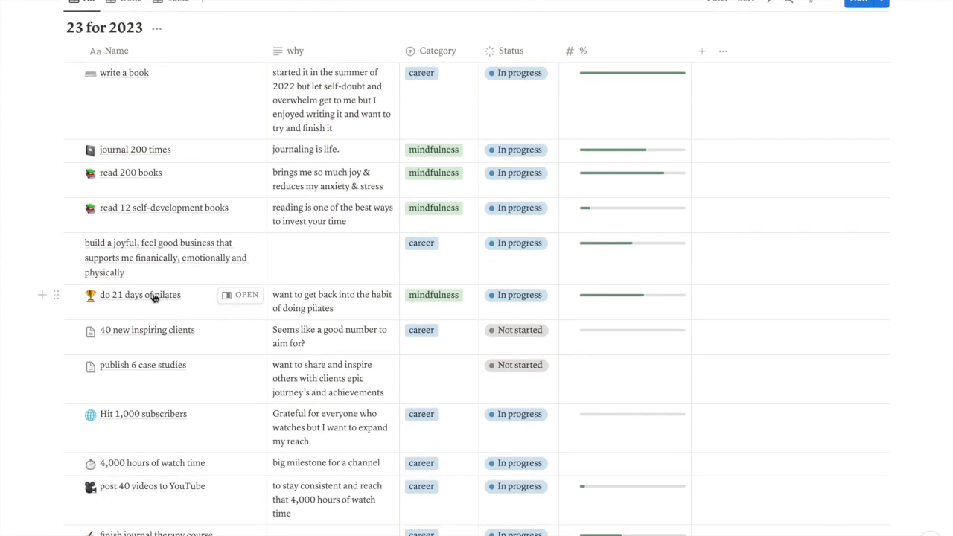
pyautogui.moveTo(238, 294)
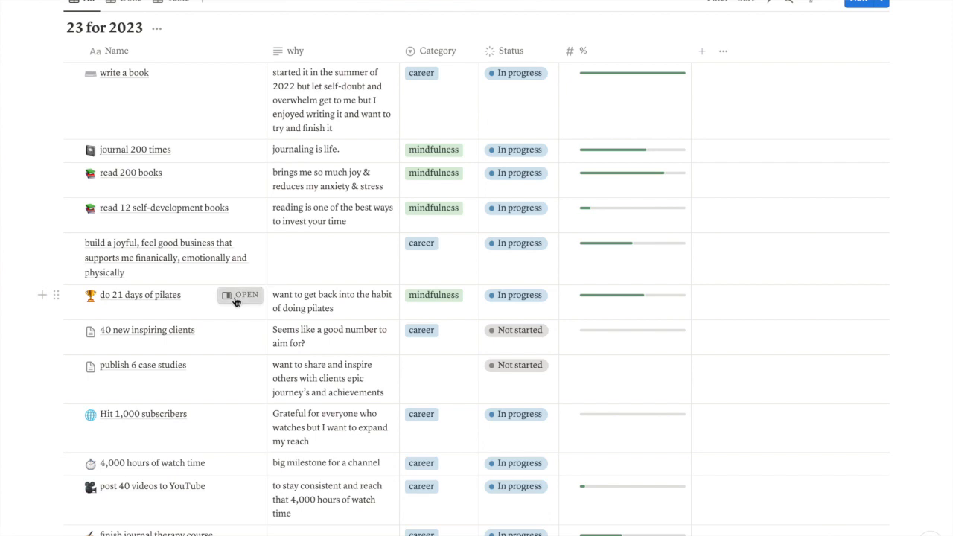
pyautogui.click(239, 295)
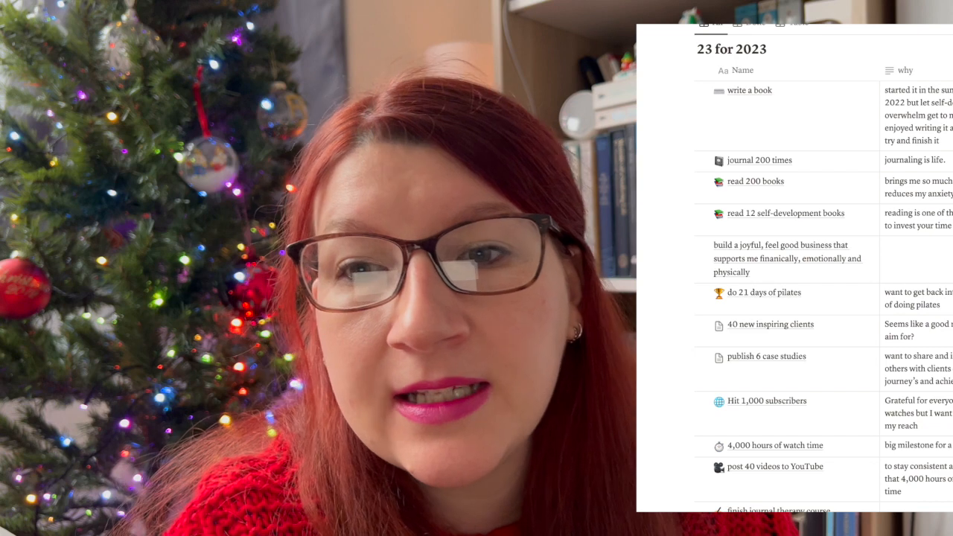
# - Scroll the books page listing the 2019–2023 reading lists and Book Notes section
pyautogui.scroll(-3)
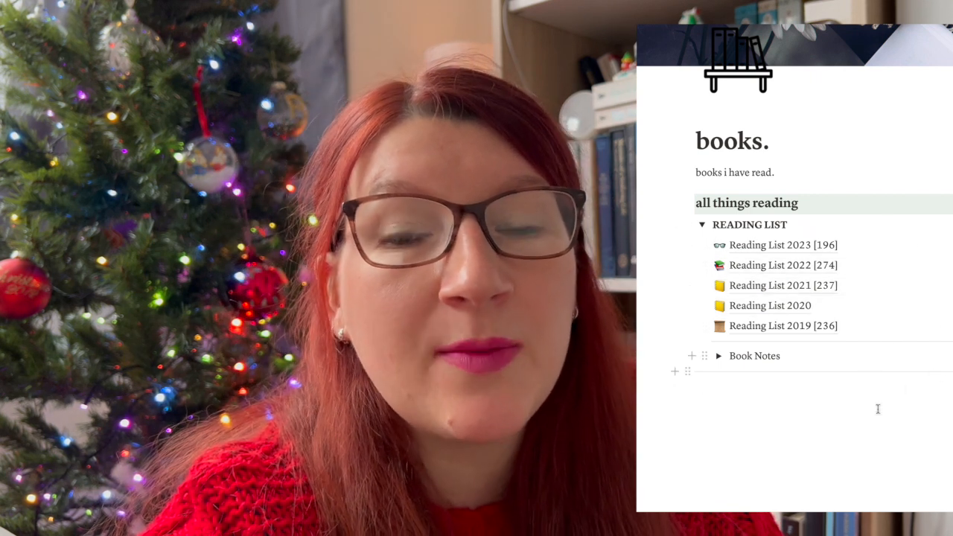
pyautogui.moveTo(881, 244)
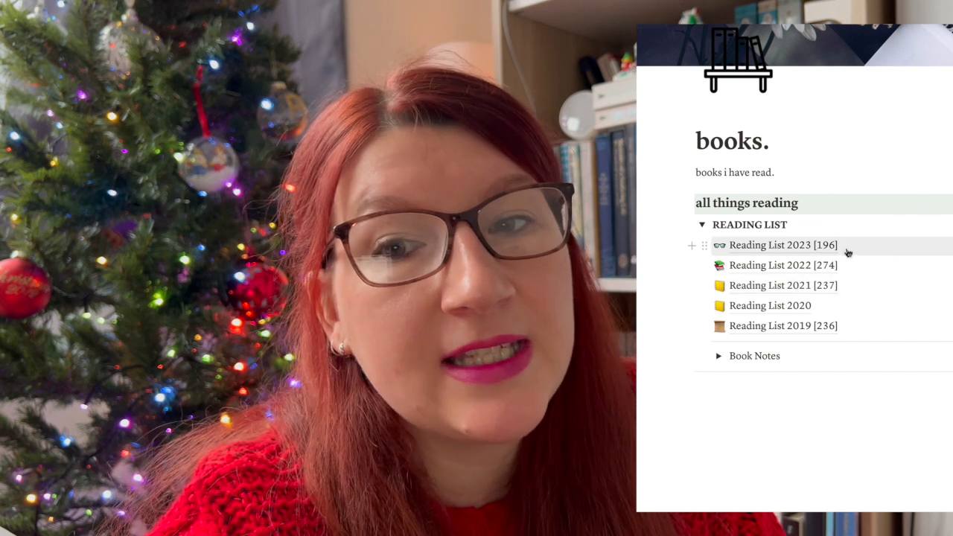
pyautogui.moveTo(849, 333)
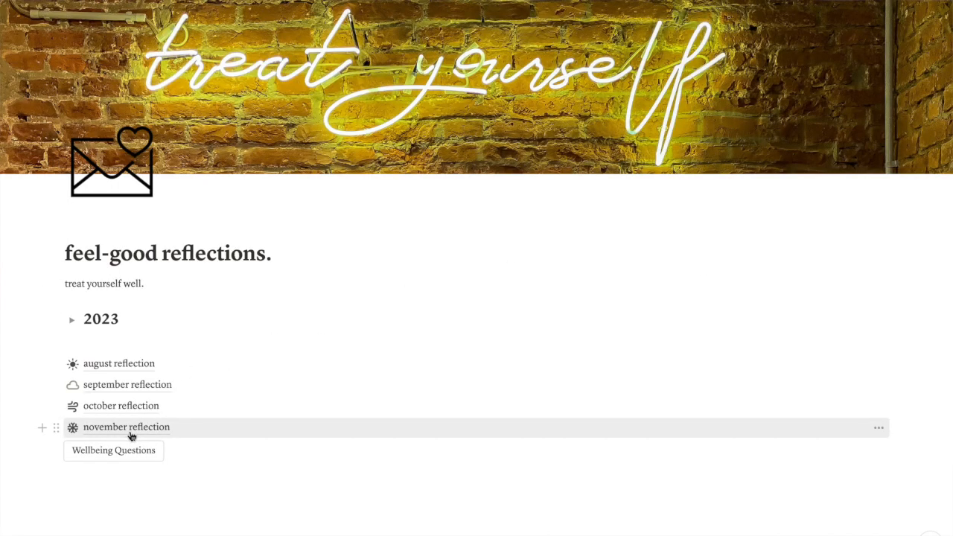
# - Open the november reflection and scroll its numbered wellbeing prompts and answer boxes
pyautogui.click(125, 426)
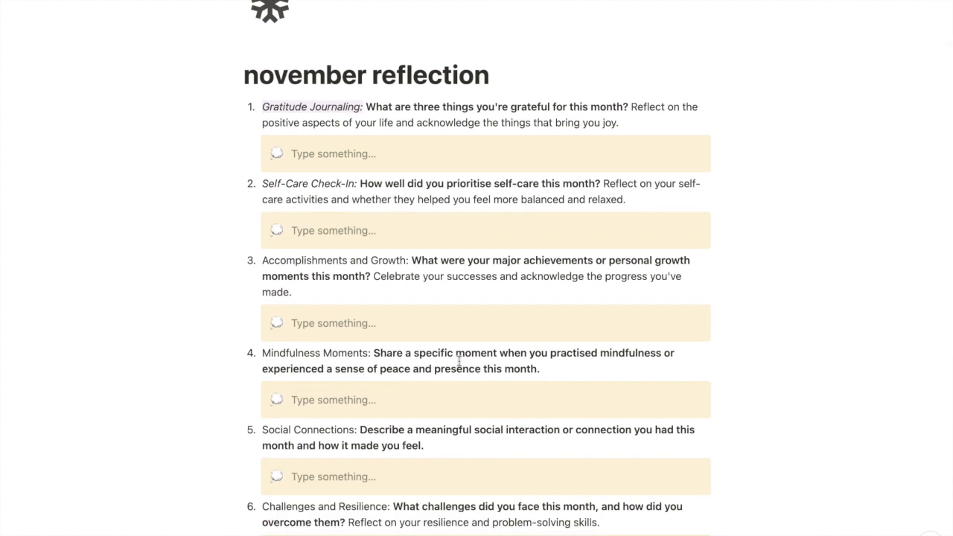
pyautogui.scroll(-3)
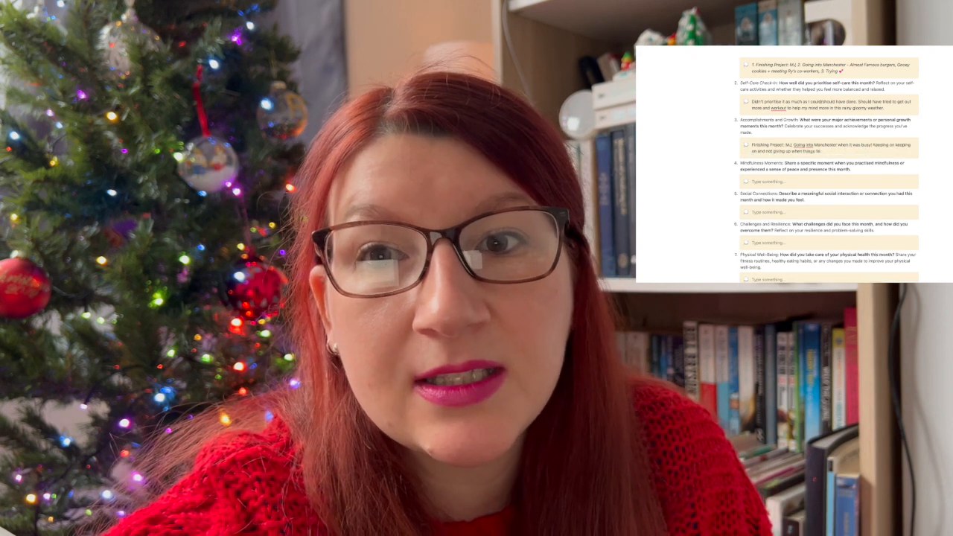
# - Filter the word count tracker to a single project via the Project filter chip
pyautogui.scroll(-3)
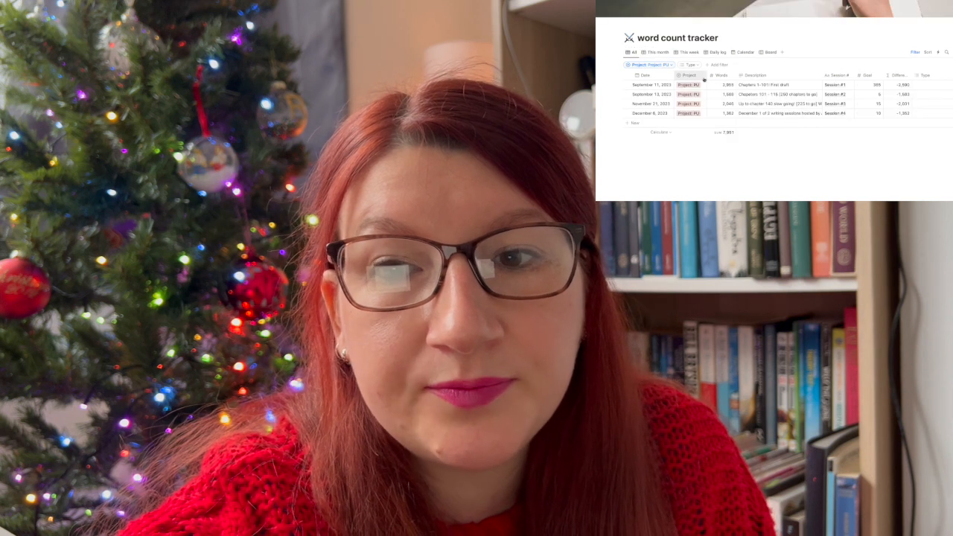
pyautogui.click(649, 66)
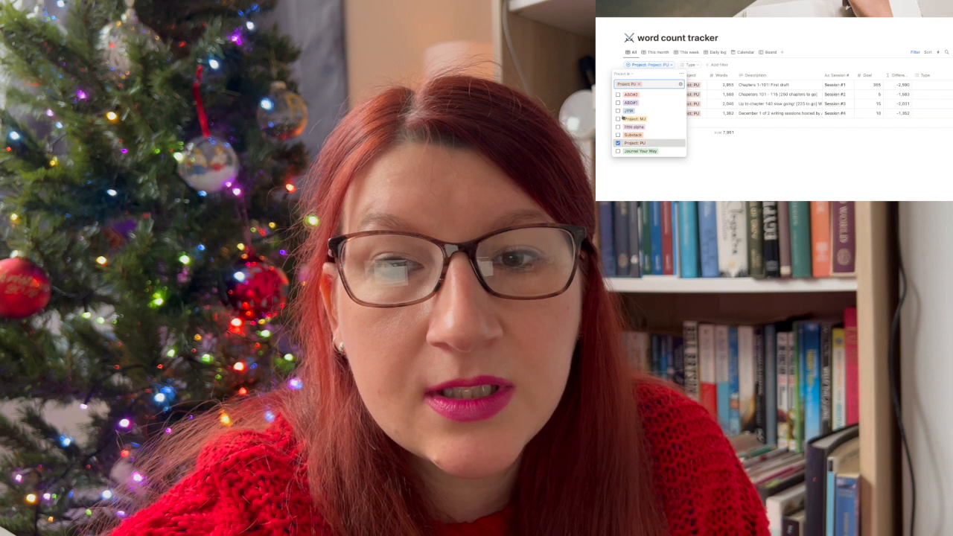
pyautogui.click(634, 120)
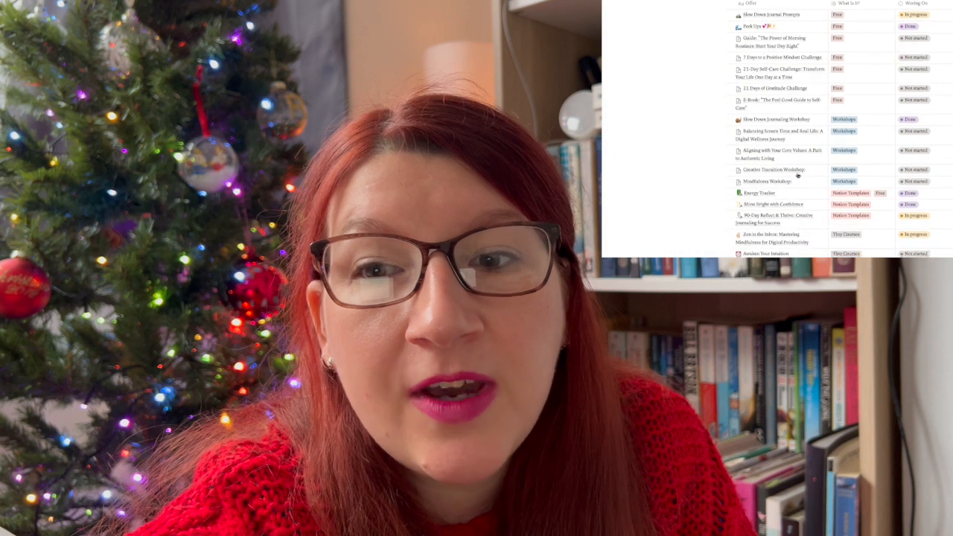
# - Scroll the content ideas list down toward the Content Planner board
pyautogui.scroll(-3)
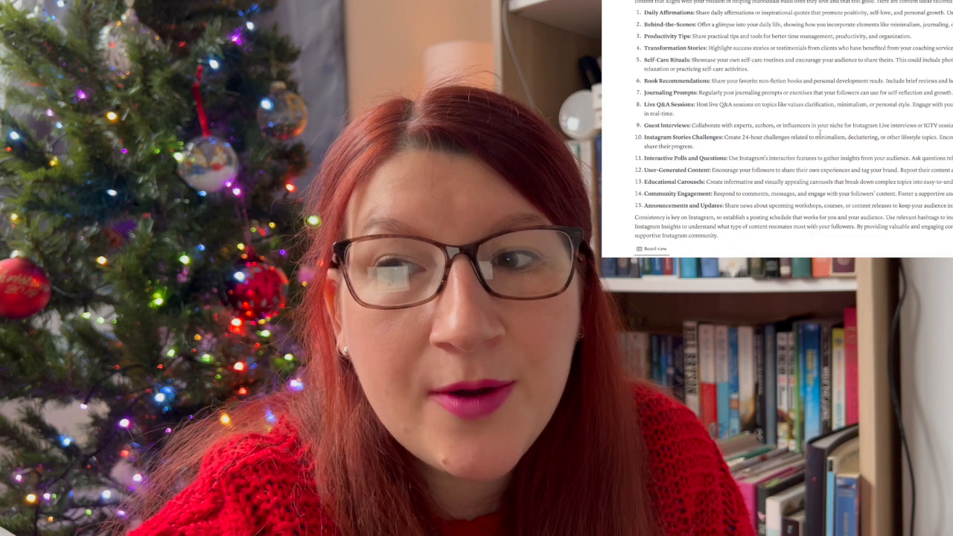
pyautogui.scroll(-3)
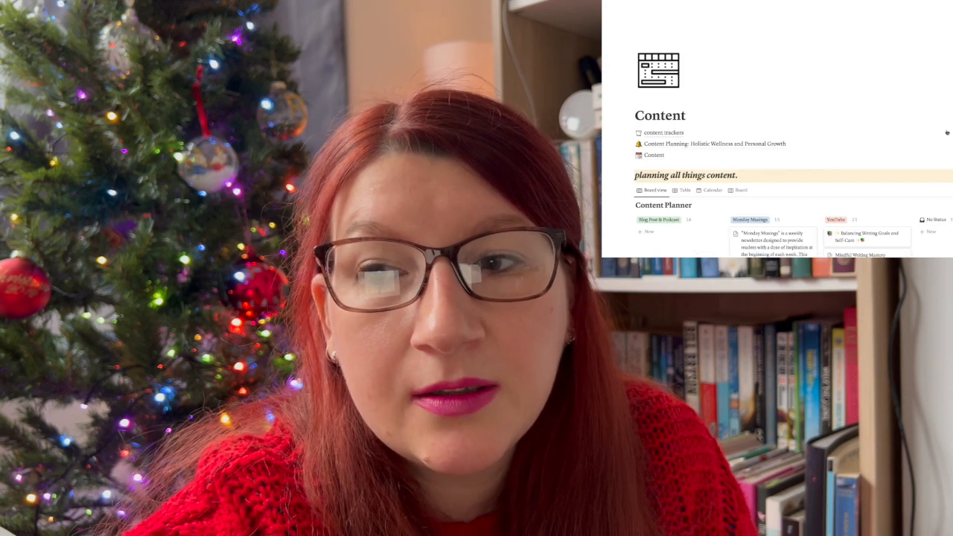
# - Scroll through the Content Planner board columns before moving to the Learnings page
pyautogui.scroll(-3)
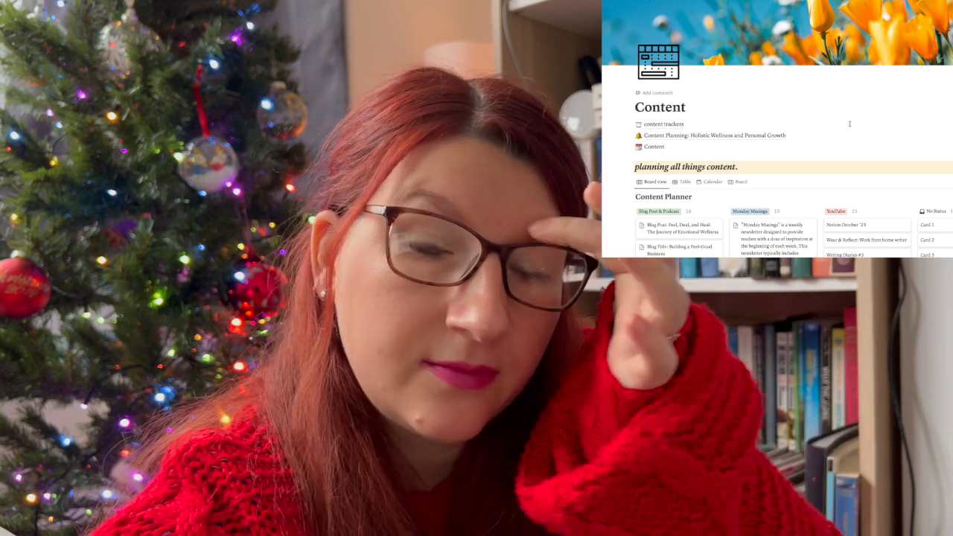
pyautogui.scroll(-3)
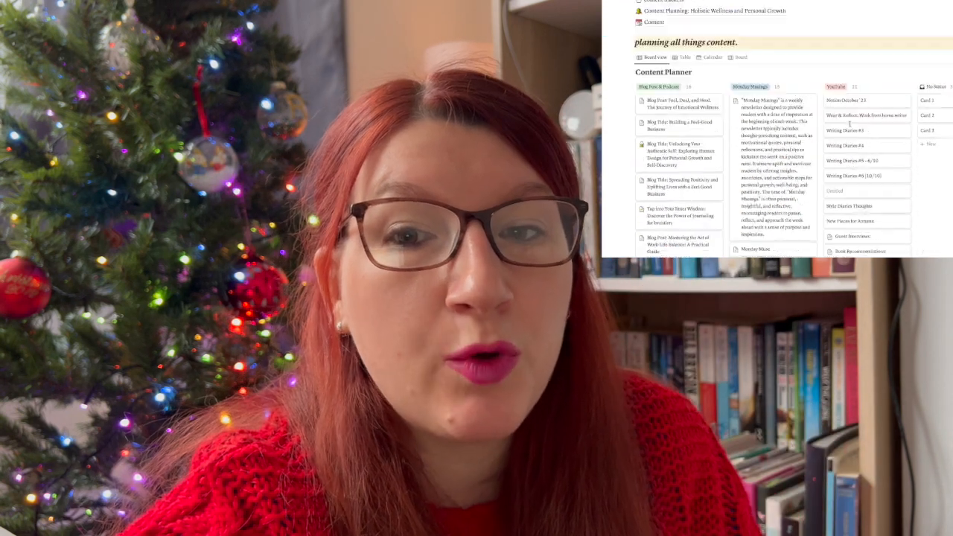
pyautogui.scroll(-3)
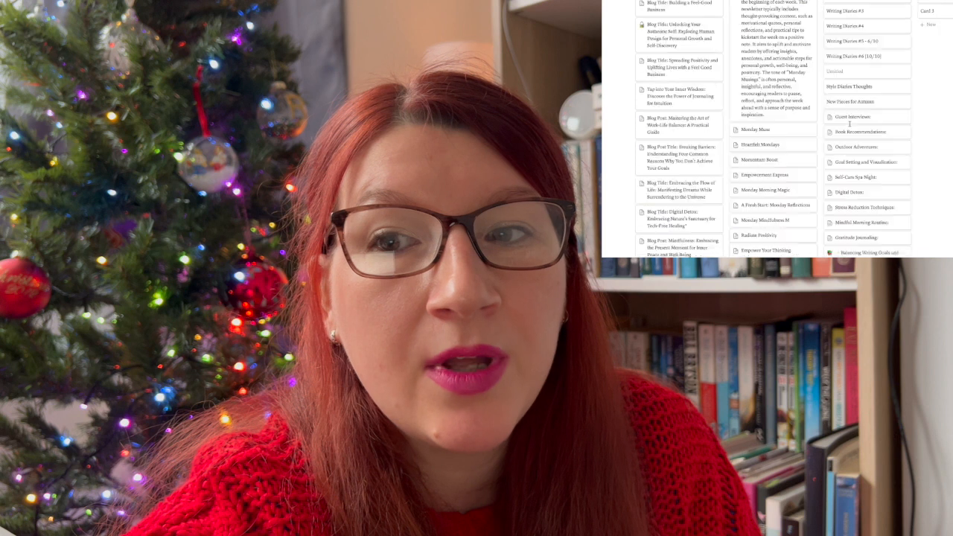
pyautogui.scroll(3)
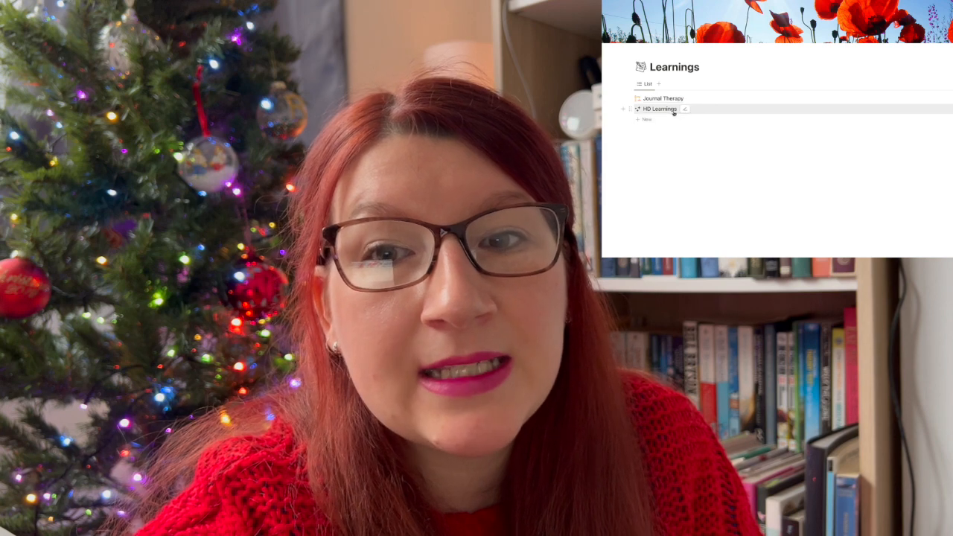
# - Open the weekly reset checklist and scroll its Digital Organization, Goal and Project Management, and Life sections
pyautogui.click(659, 109)
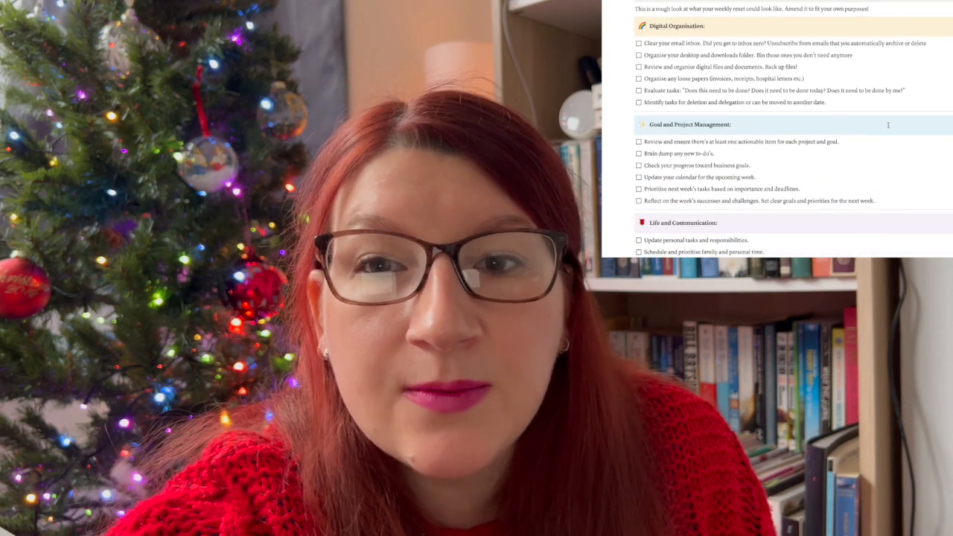
pyautogui.scroll(-3)
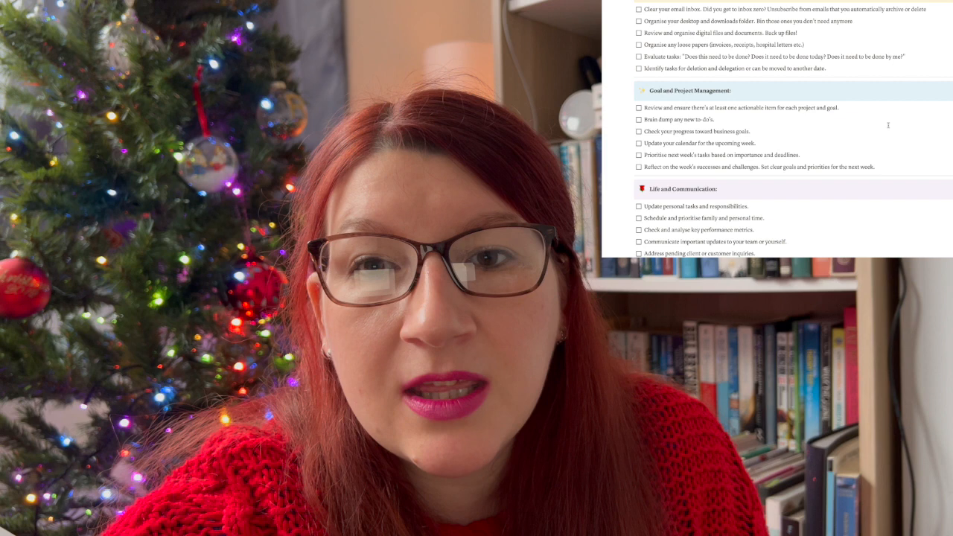
pyautogui.scroll(-3)
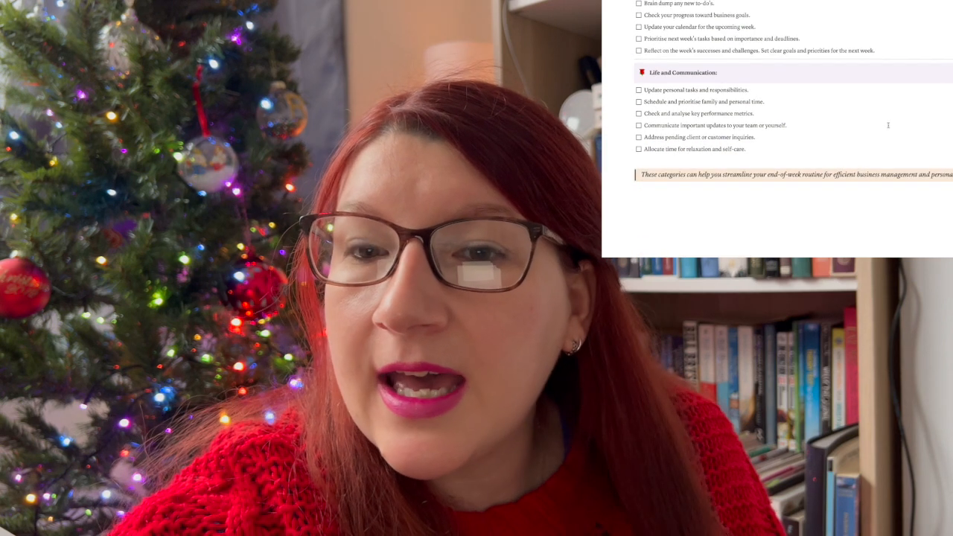